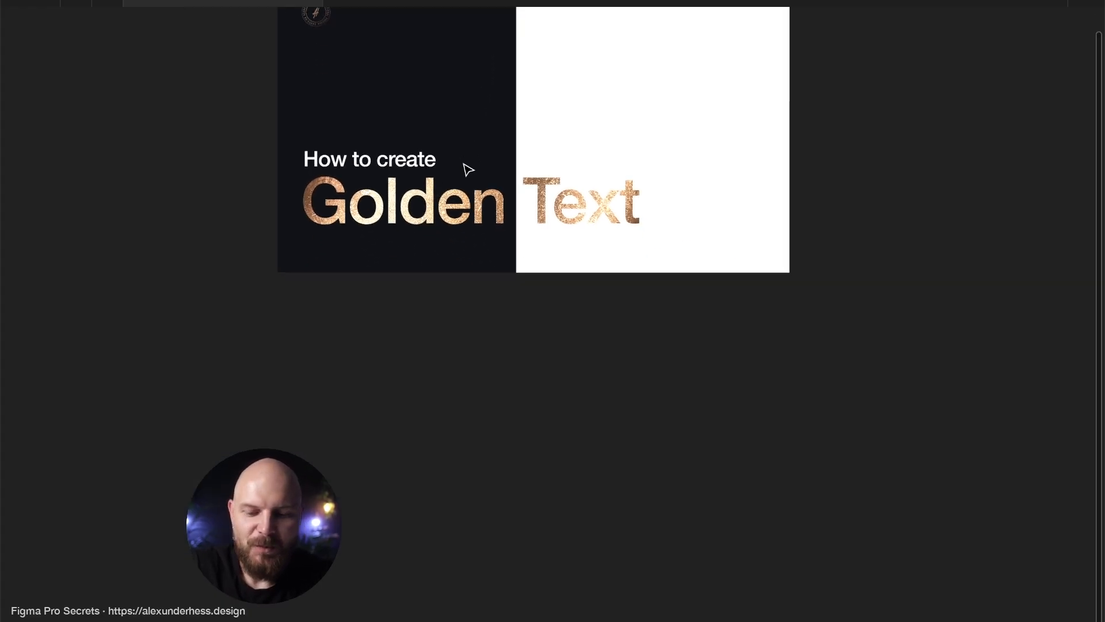
Draw a new frame below the artwork and size it 1920 × 1080.
left_click_drag(277, 311, 583, 472)
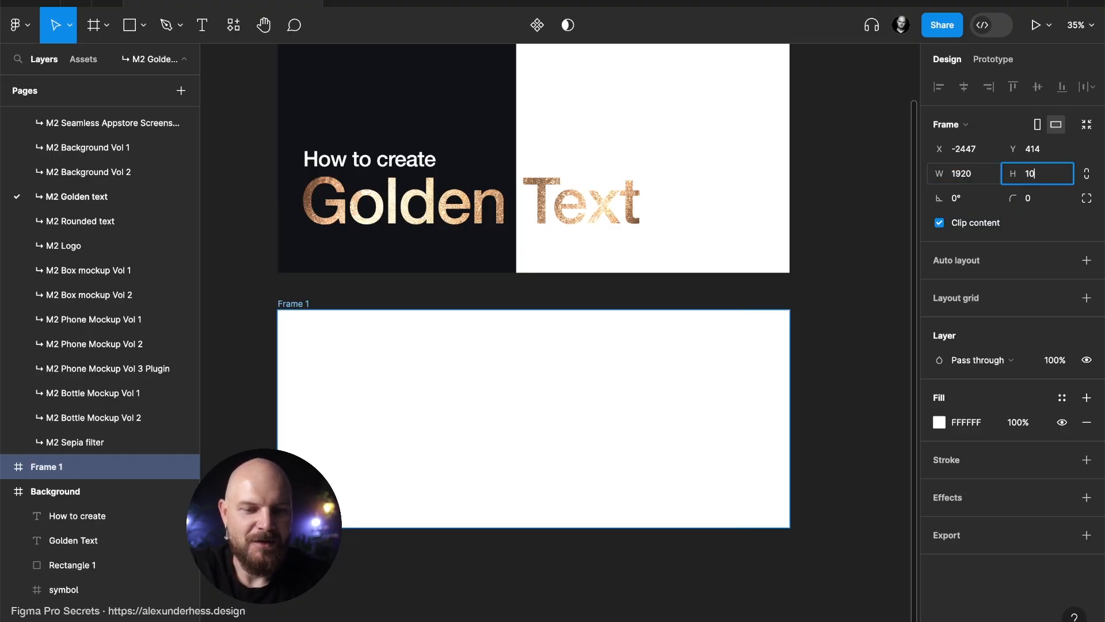
type("1080")
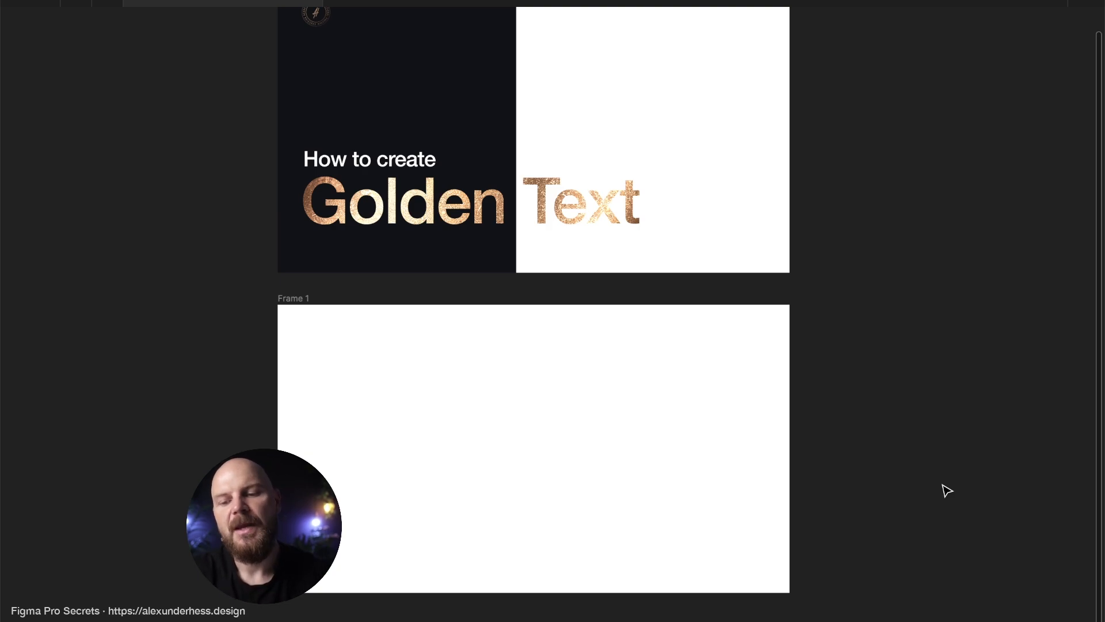
Select Frame 1 and replace its white fill with a near-black hex colour.
left_click(621, 442)
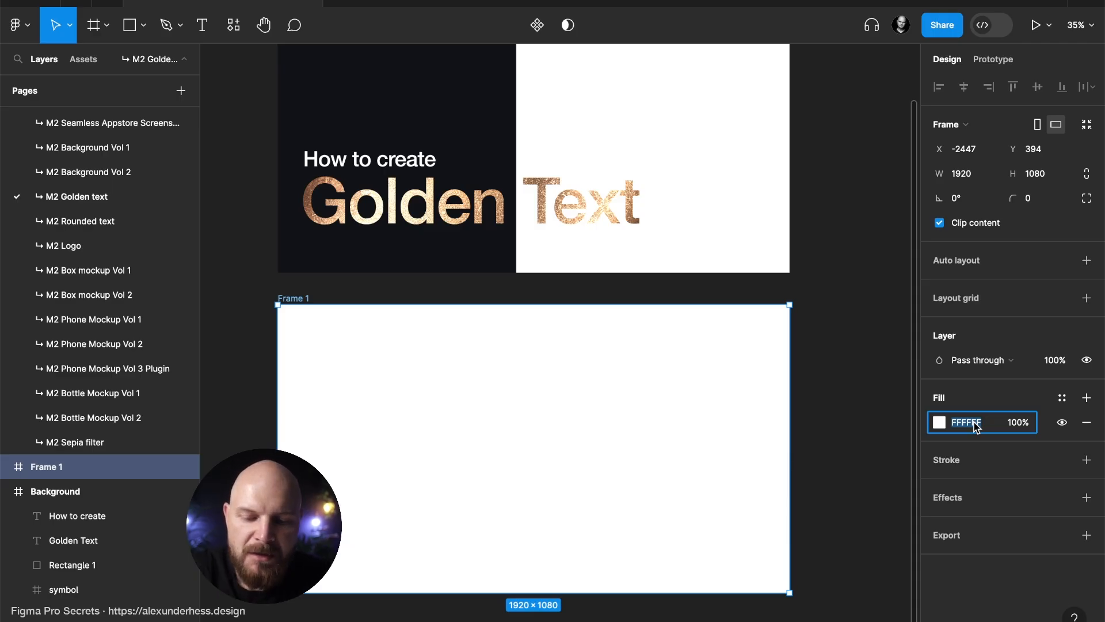
type("1214")
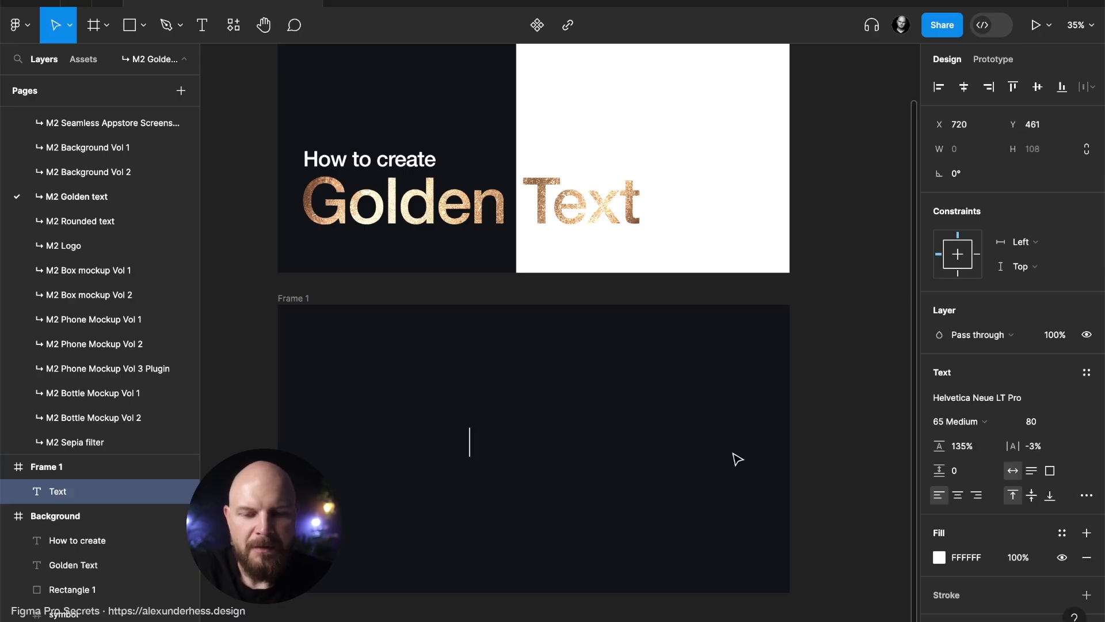
Type 'Golden Text' in the frame and centre it at size 240 with Center constraints.
type("God")
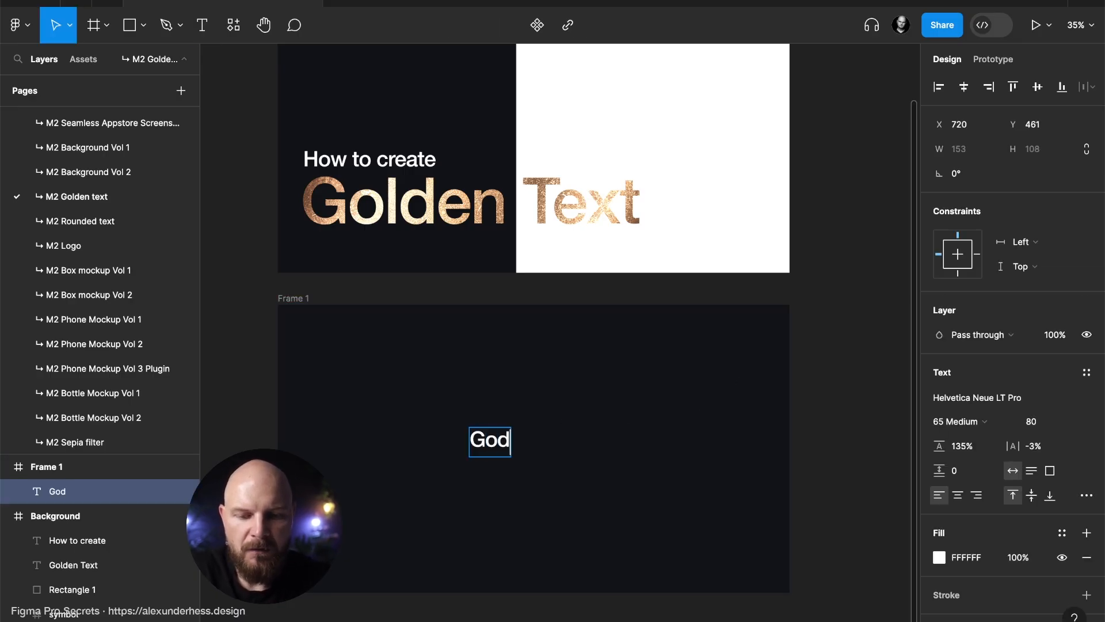
type("Golden Text")
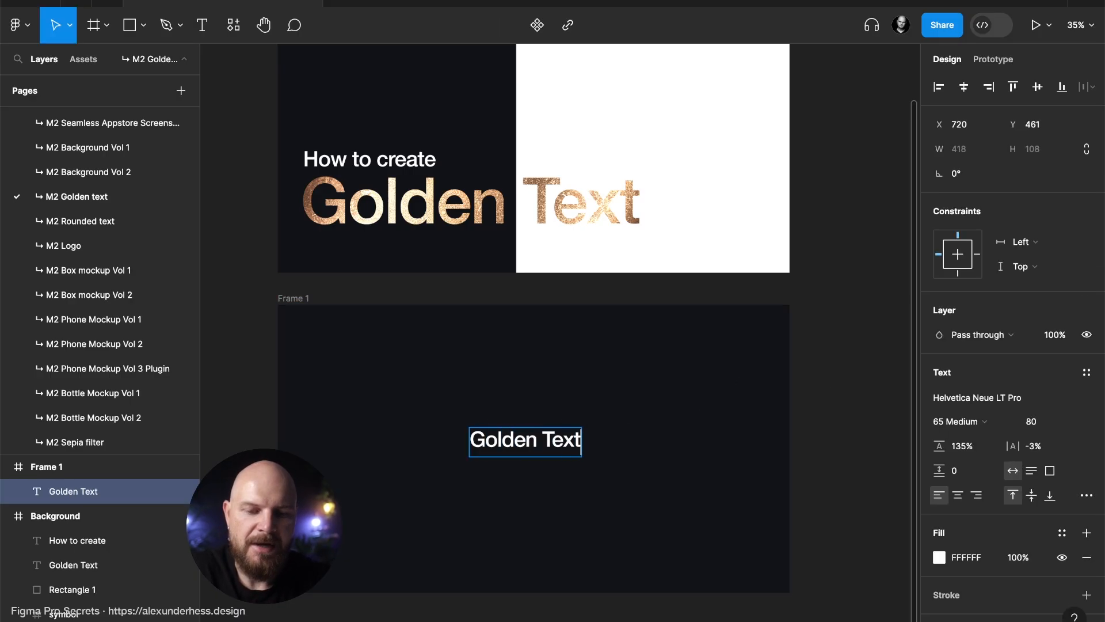
left_click_drag(524, 440, 534, 440)
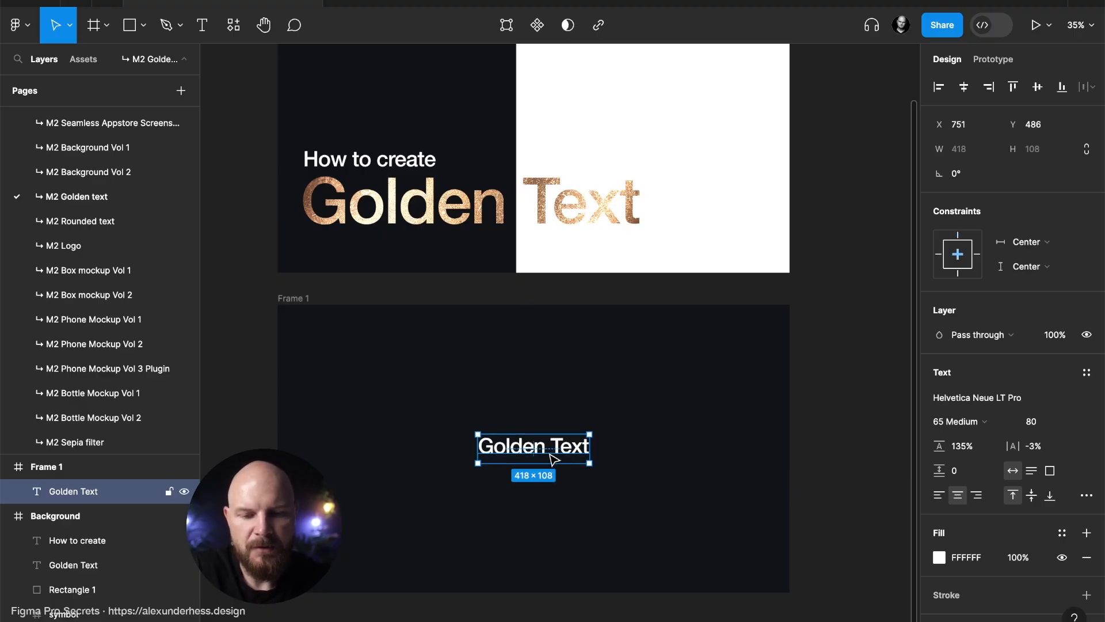
mouse_move(666, 452)
type("240")
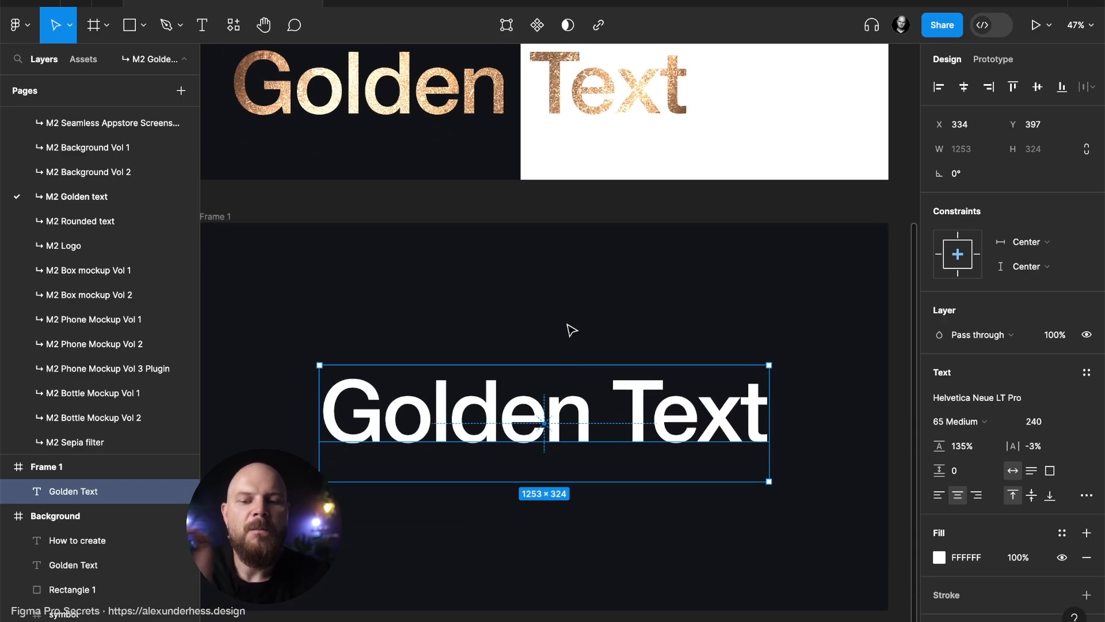
mouse_move(980, 415)
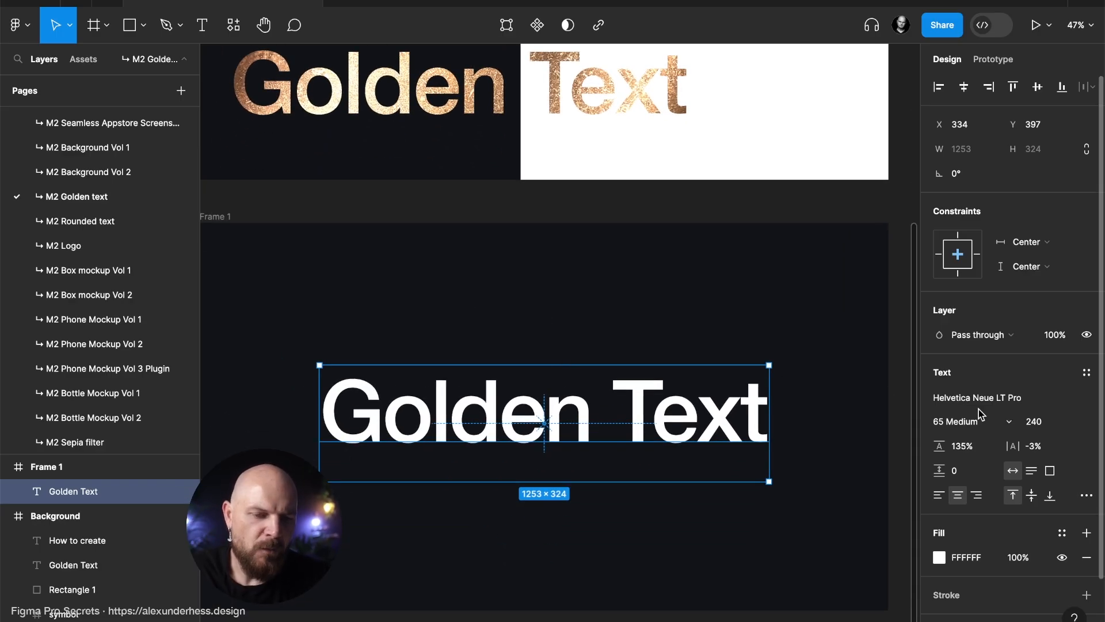
Change the Golden Text typeface to Inter Medium.
left_click(977, 396)
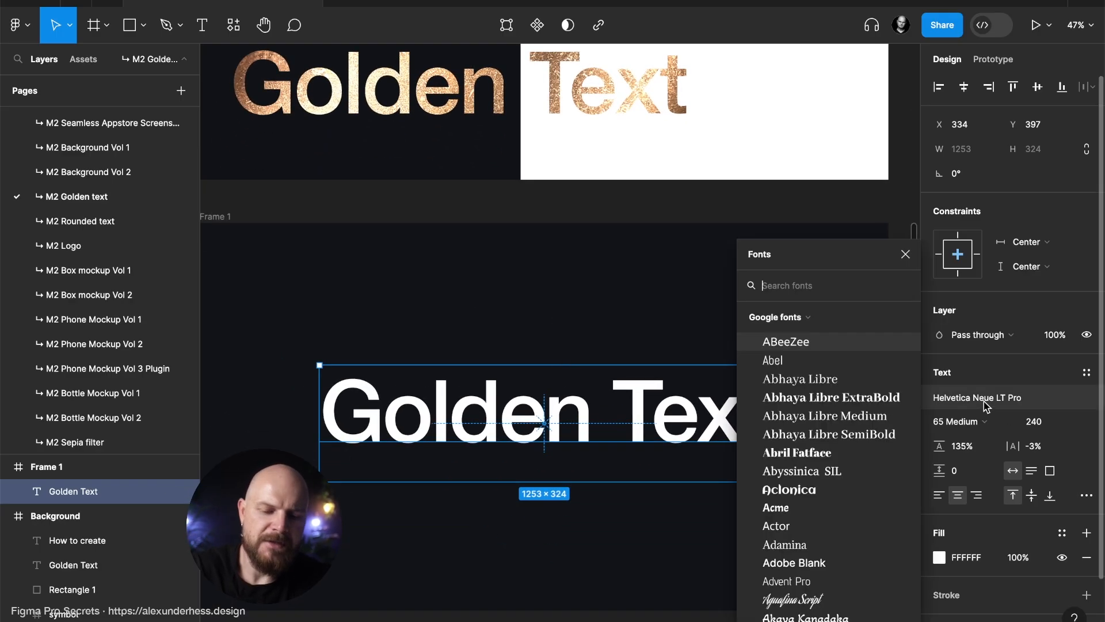
type("Inter")
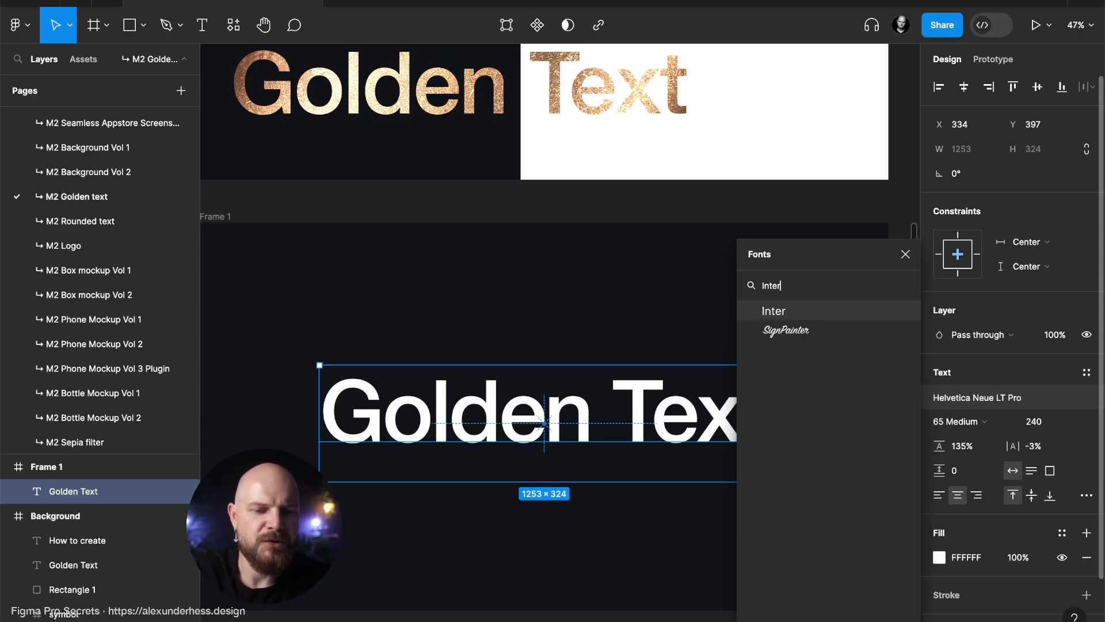
left_click(773, 310)
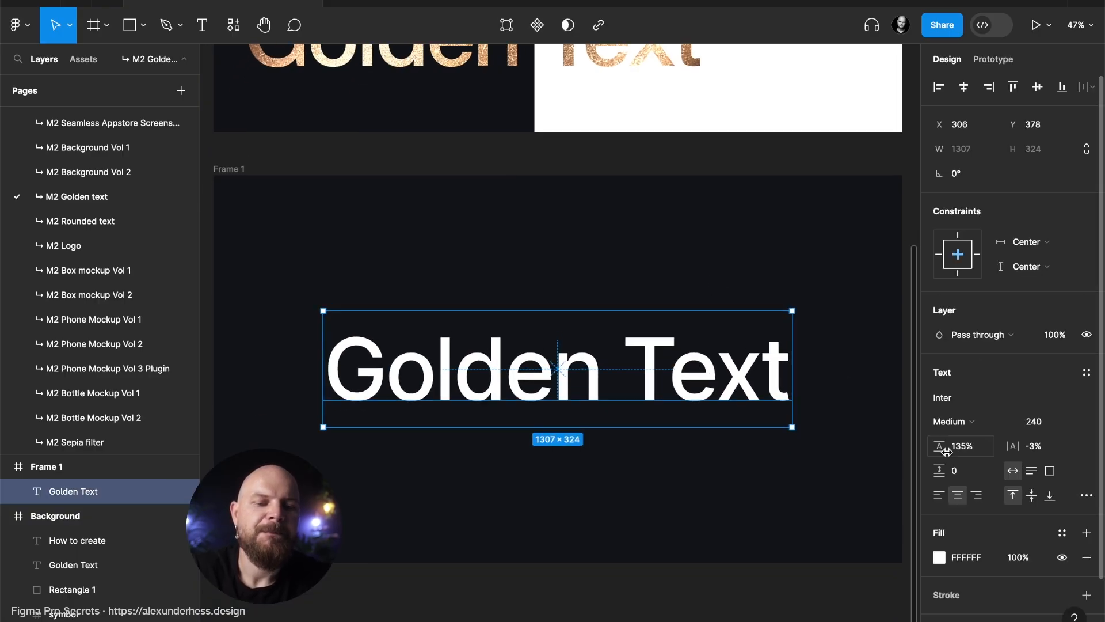
mouse_move(1062, 533)
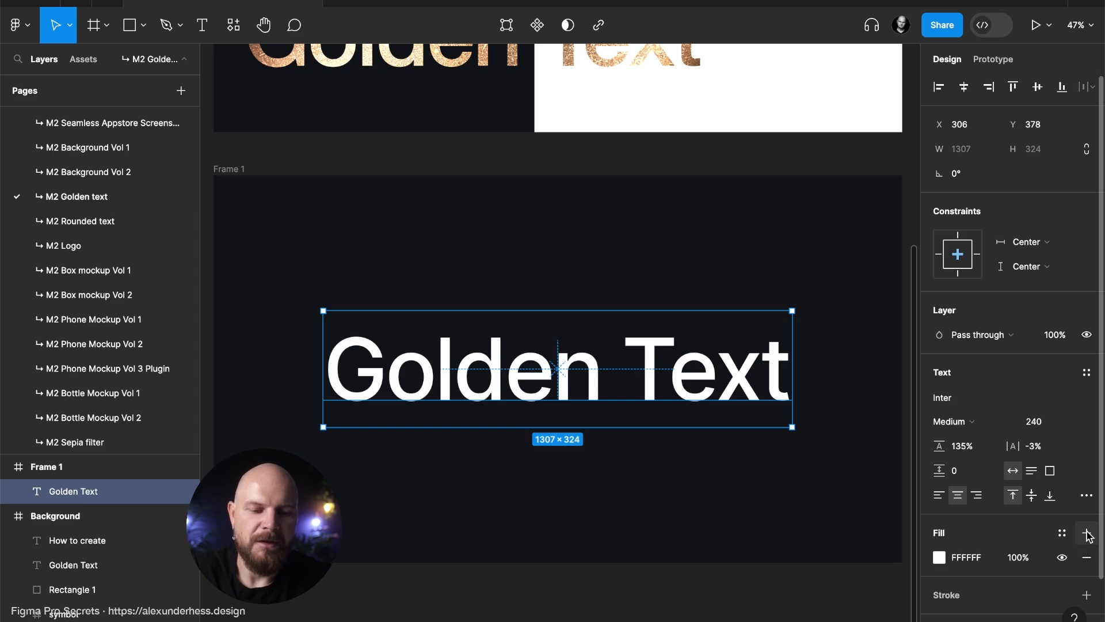
Add a second linear gradient fill angled diagonally across the lettering.
left_click(1087, 533)
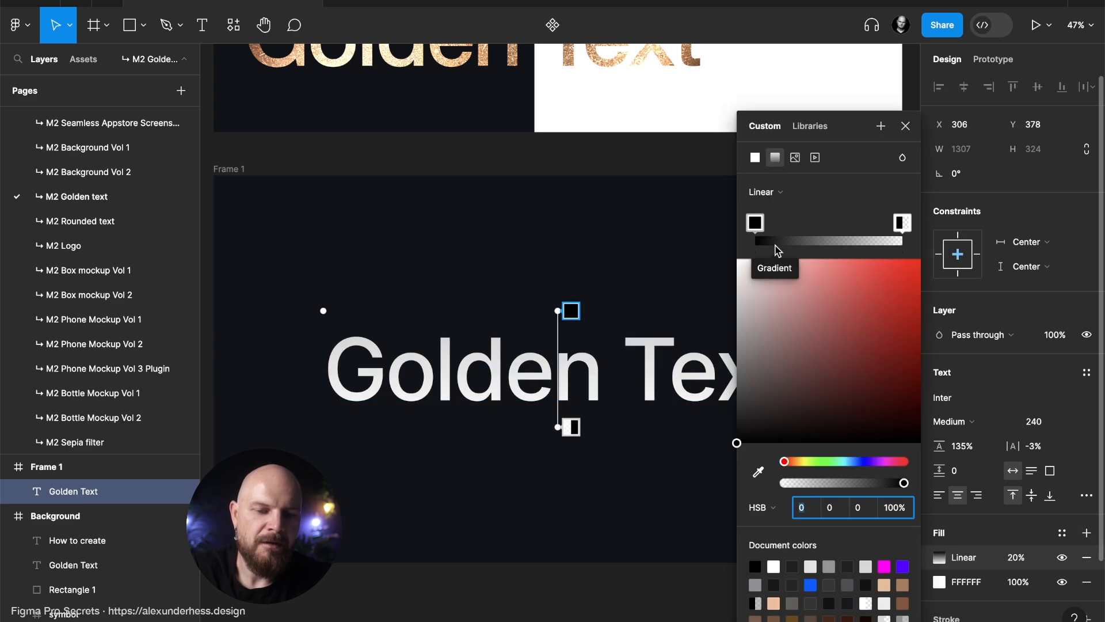
scroll("down", 3)
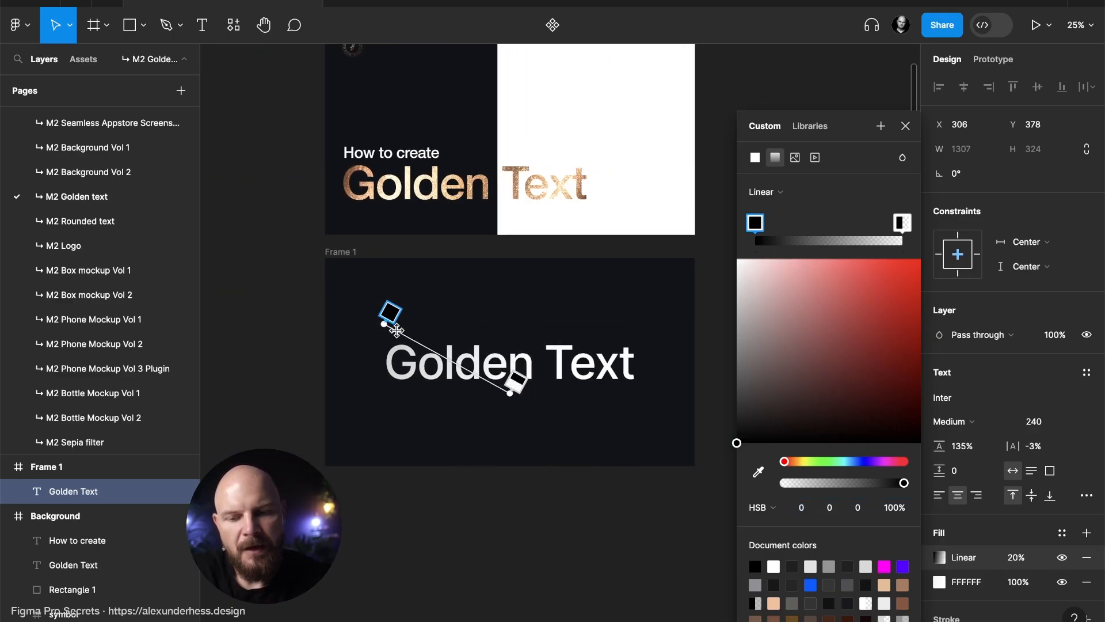
left_click_drag(517, 383, 618, 372)
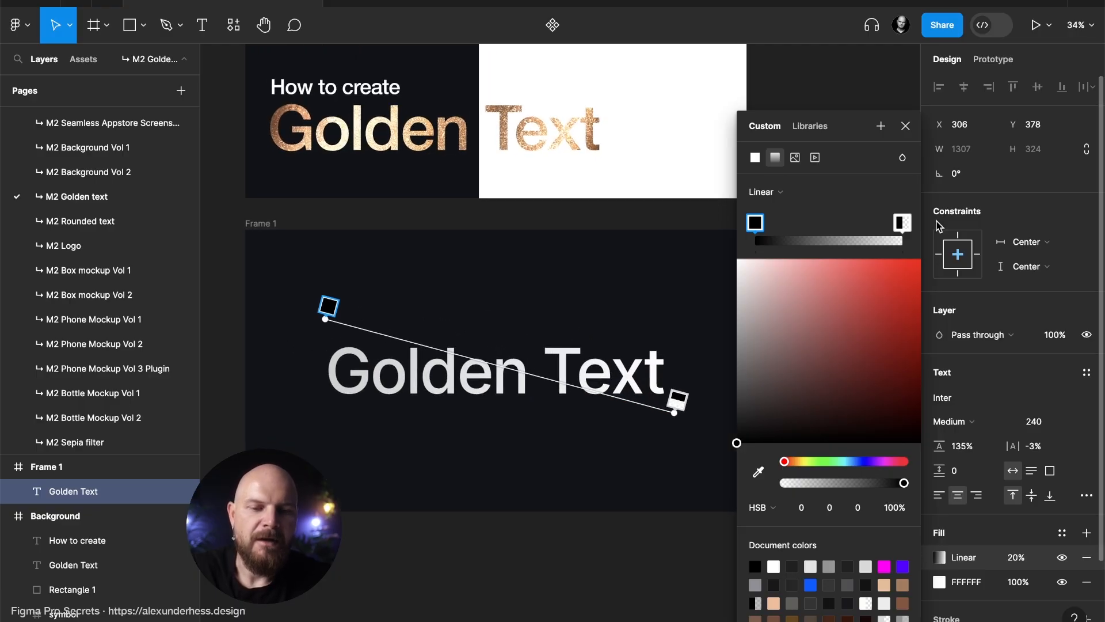
Add stops to the gradient bar and reposition them into six spaced stops.
left_click(902, 223)
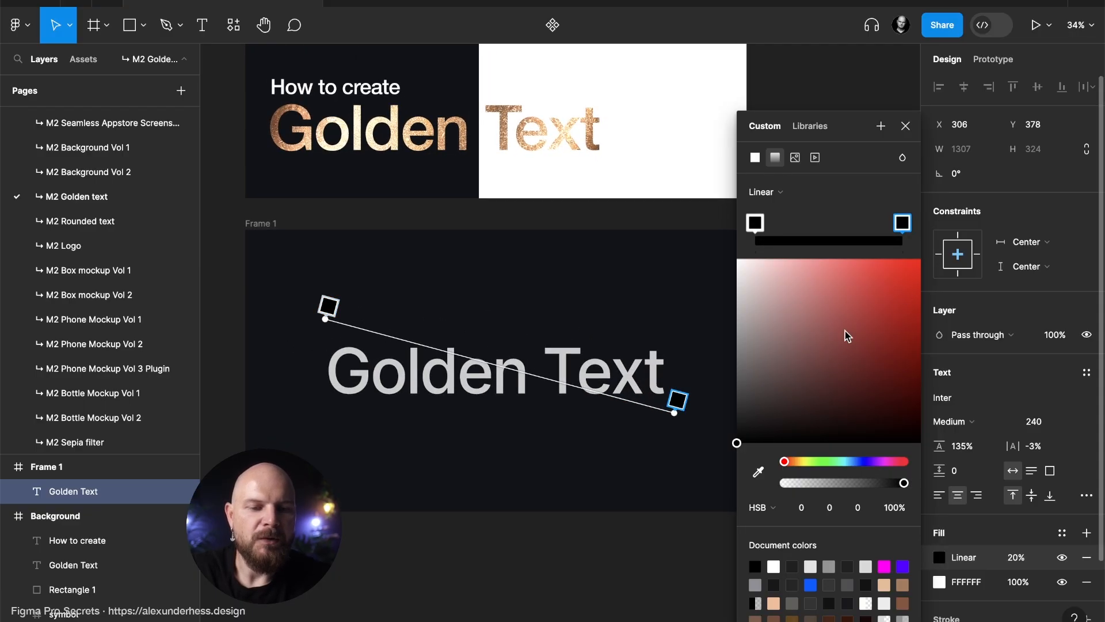
left_click(812, 223)
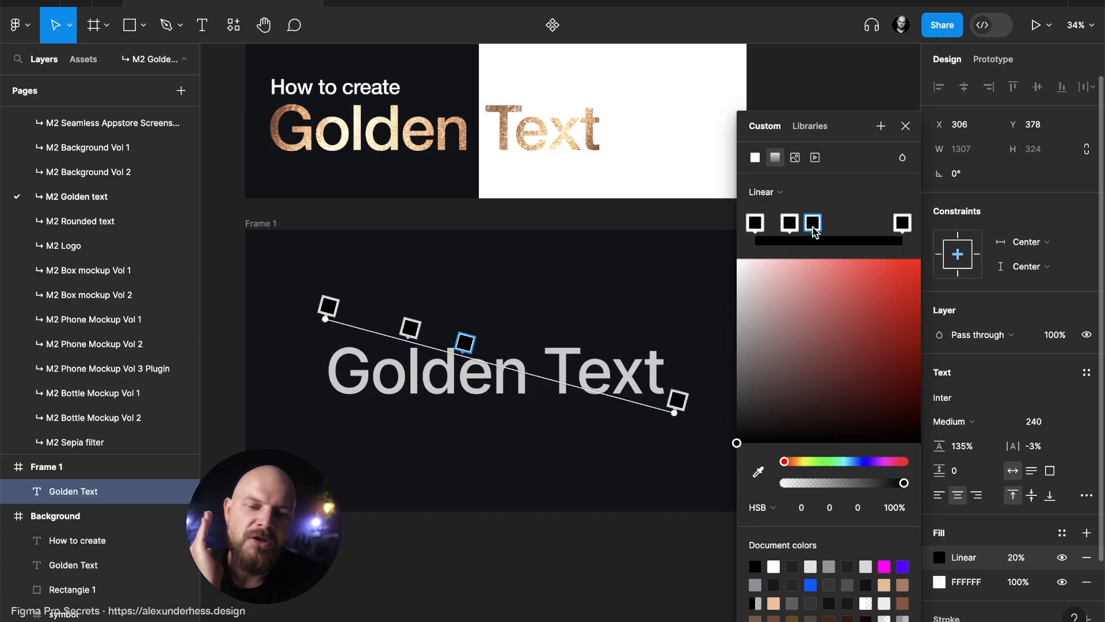
left_click(842, 224)
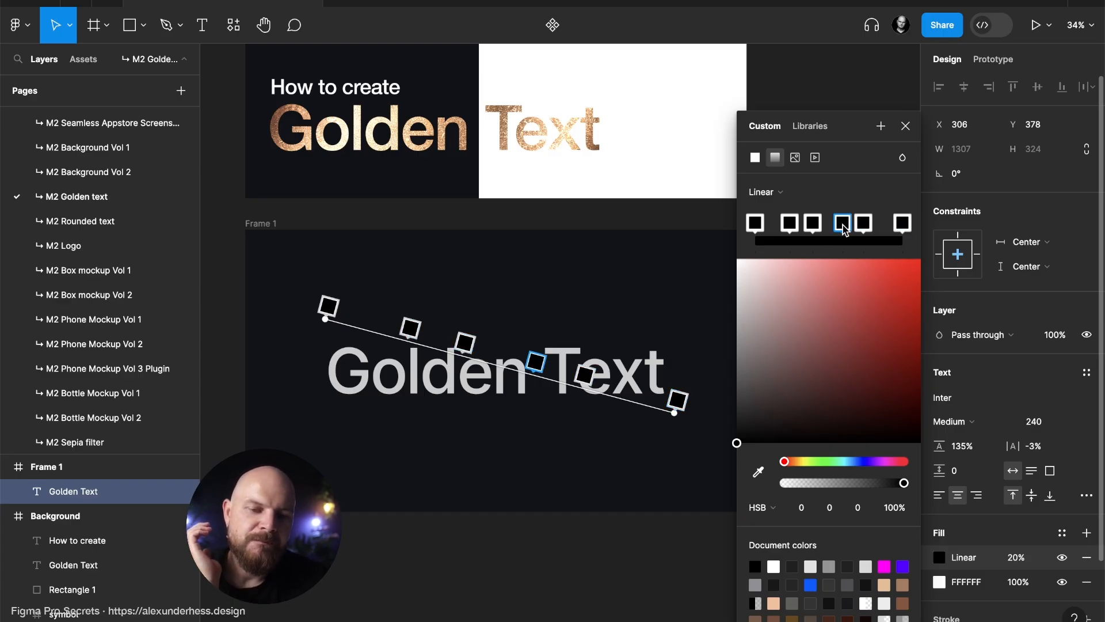
left_click(861, 223)
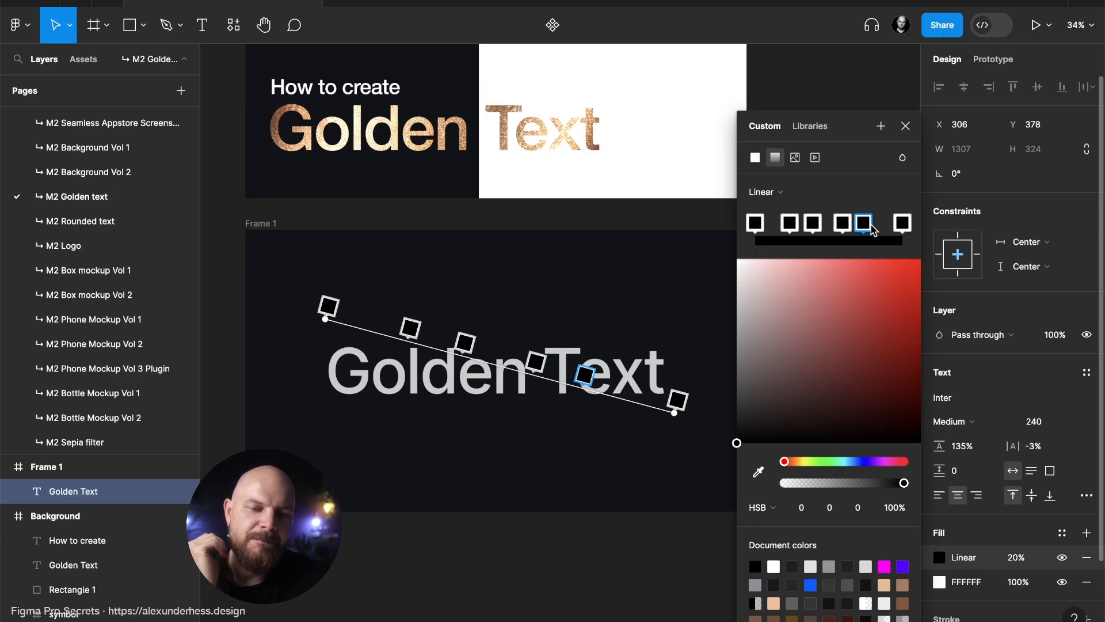
left_click(843, 222)
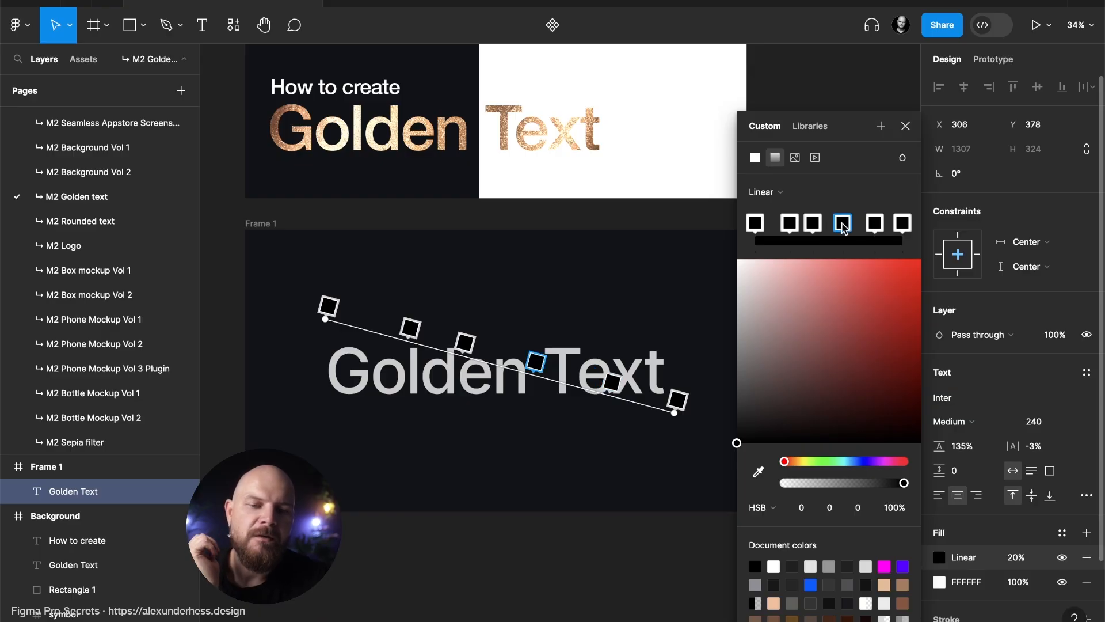
left_click(811, 224)
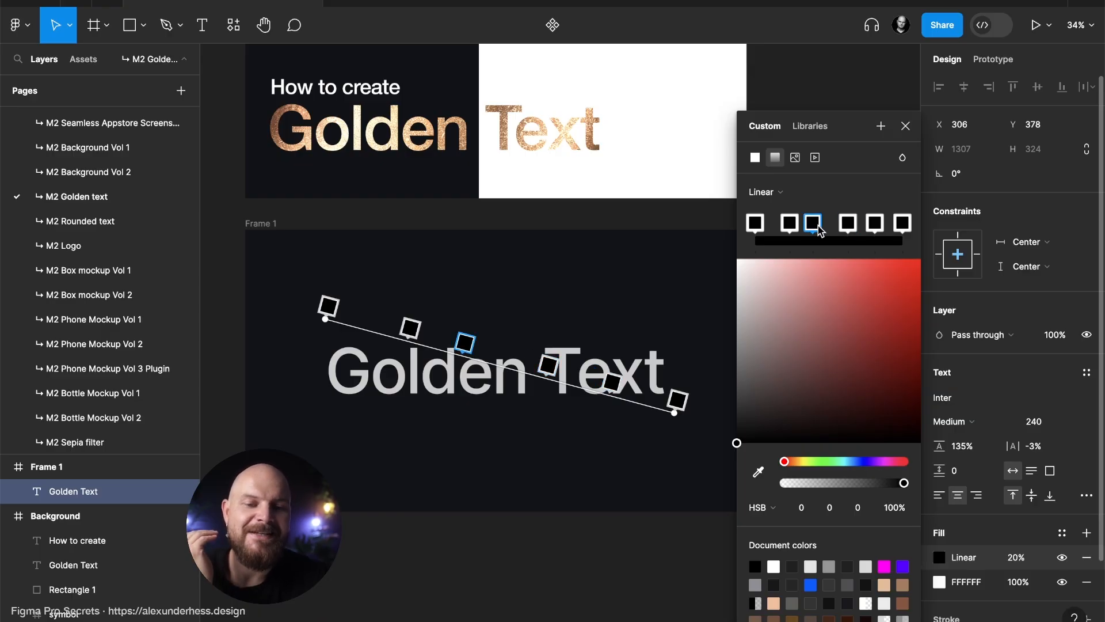
left_click(785, 223)
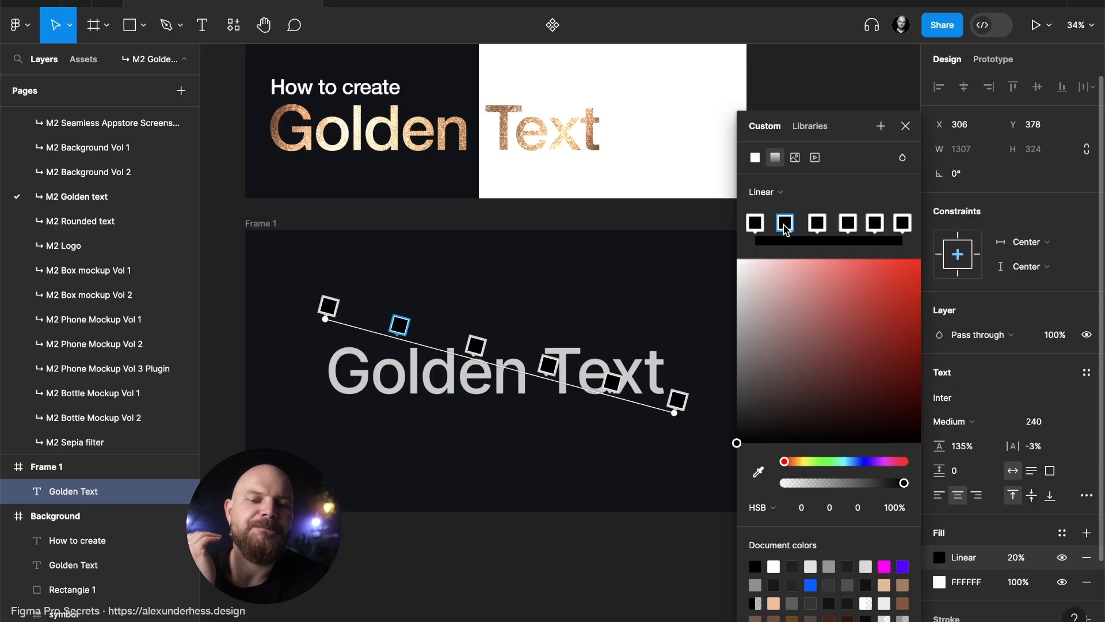
left_click(816, 224)
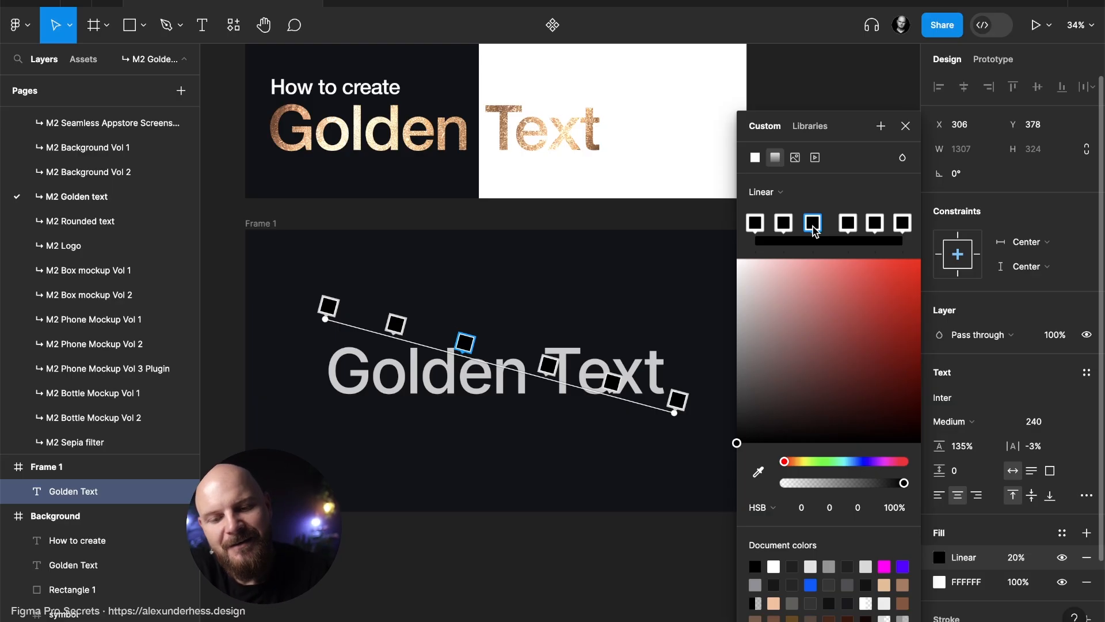
Colour the last gradient stop dark brown, HSB 20, 42, 13.
left_click(753, 222)
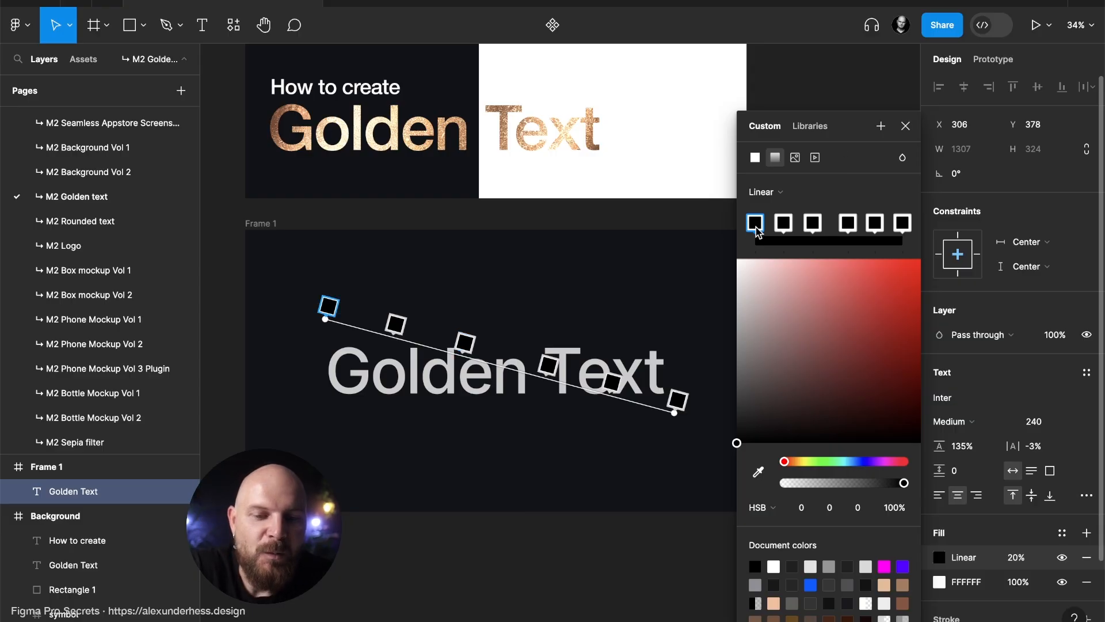
left_click(901, 223)
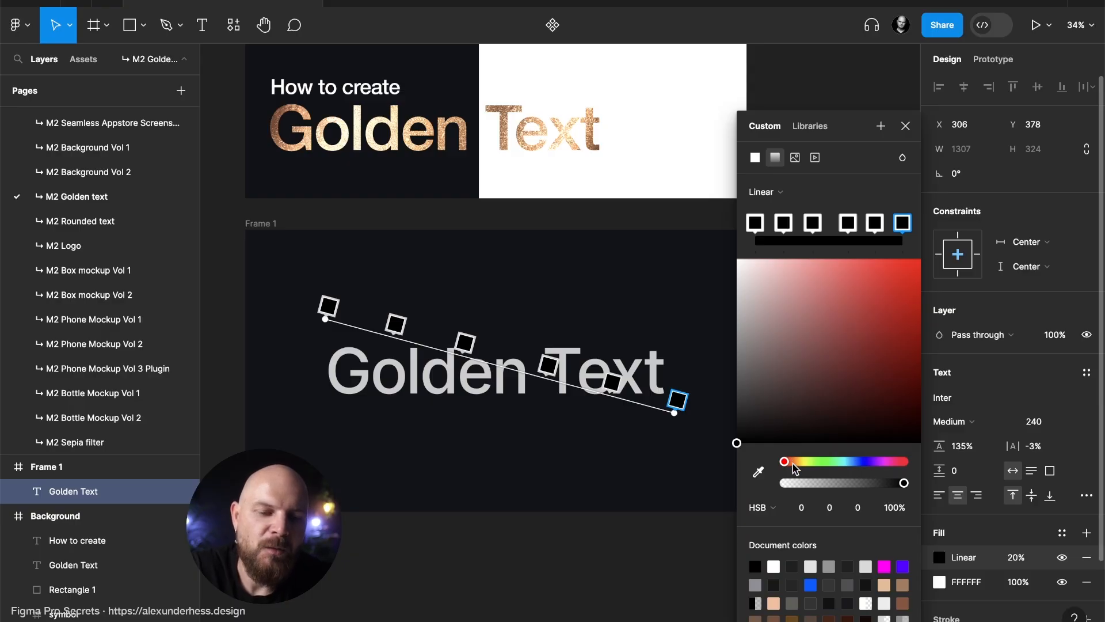
left_click(800, 506)
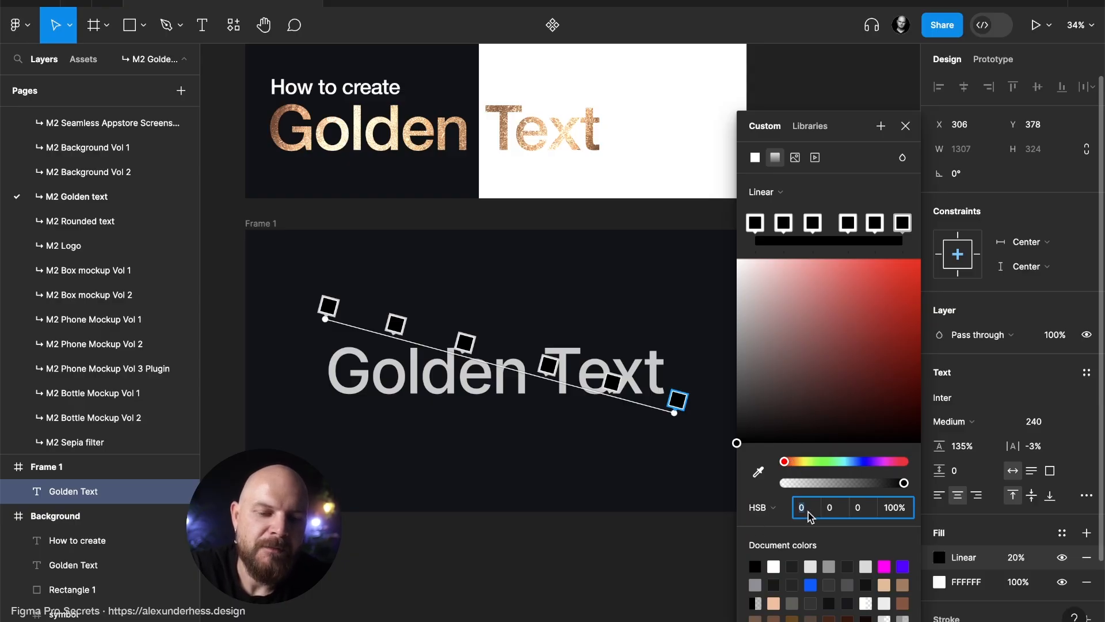
type("18")
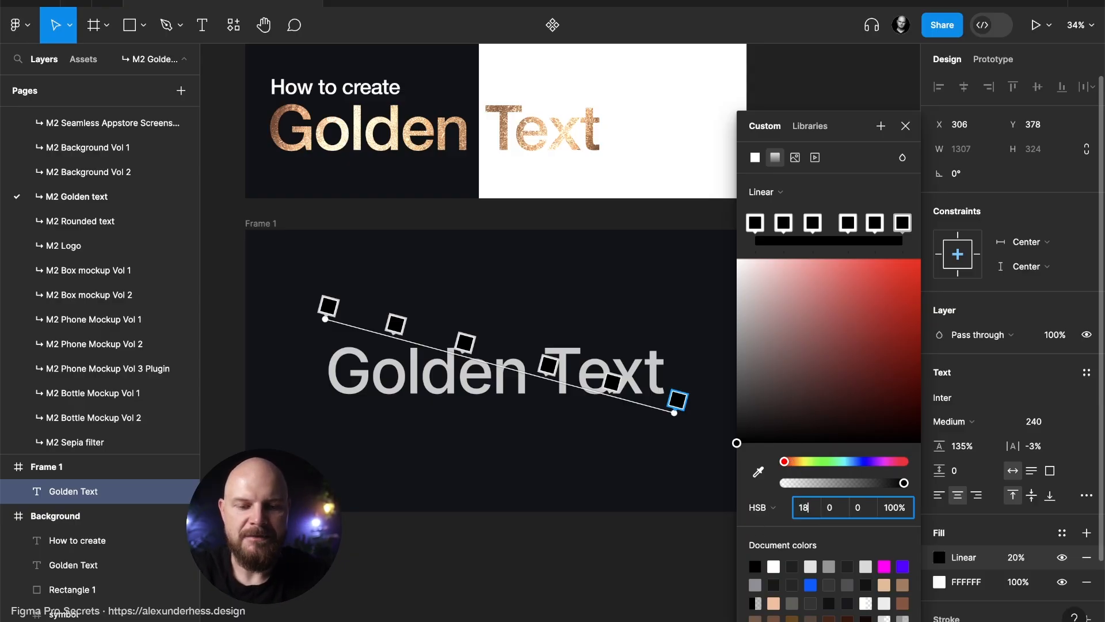
type("2")
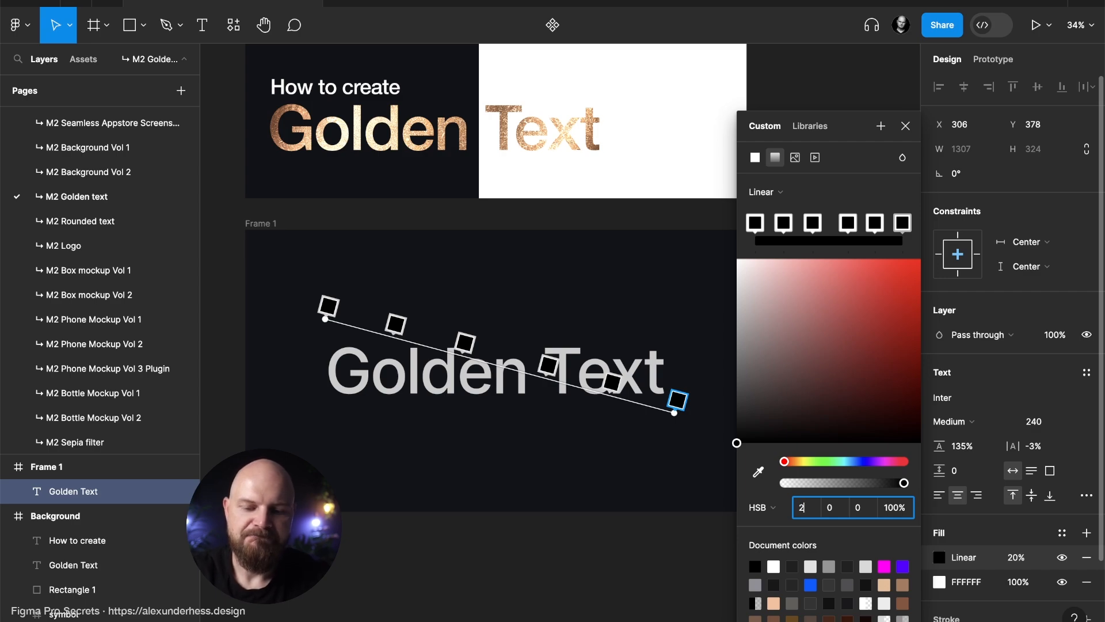
type("5")
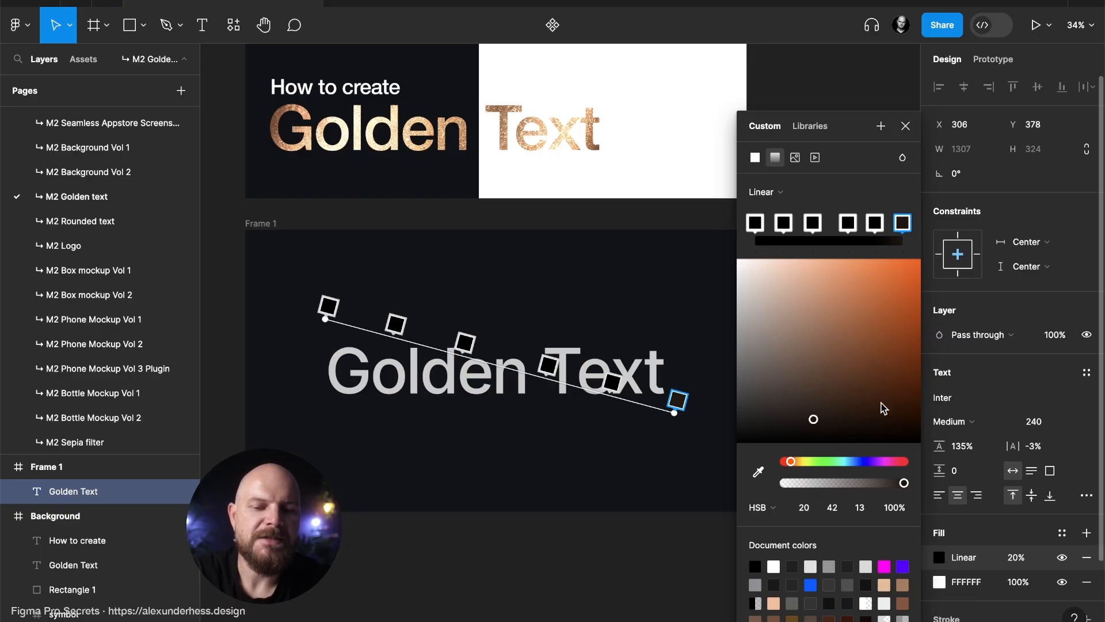
Tint the gradient stops in dark brown and copper shades and set fill opacity to 100%.
left_click_drag(813, 419, 813, 436)
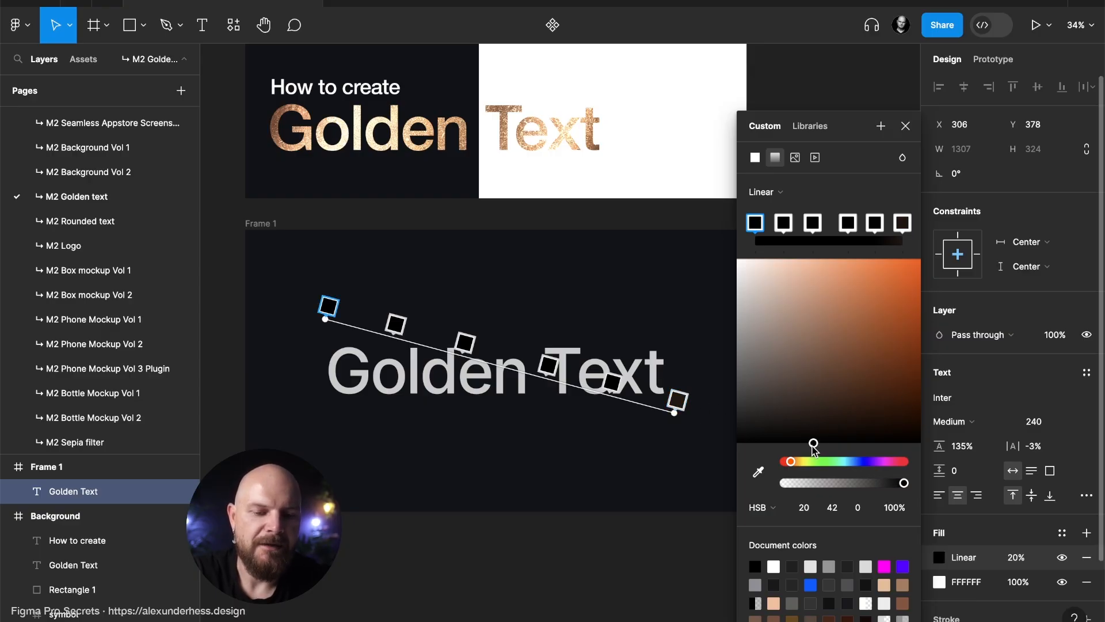
left_click_drag(813, 449, 814, 423)
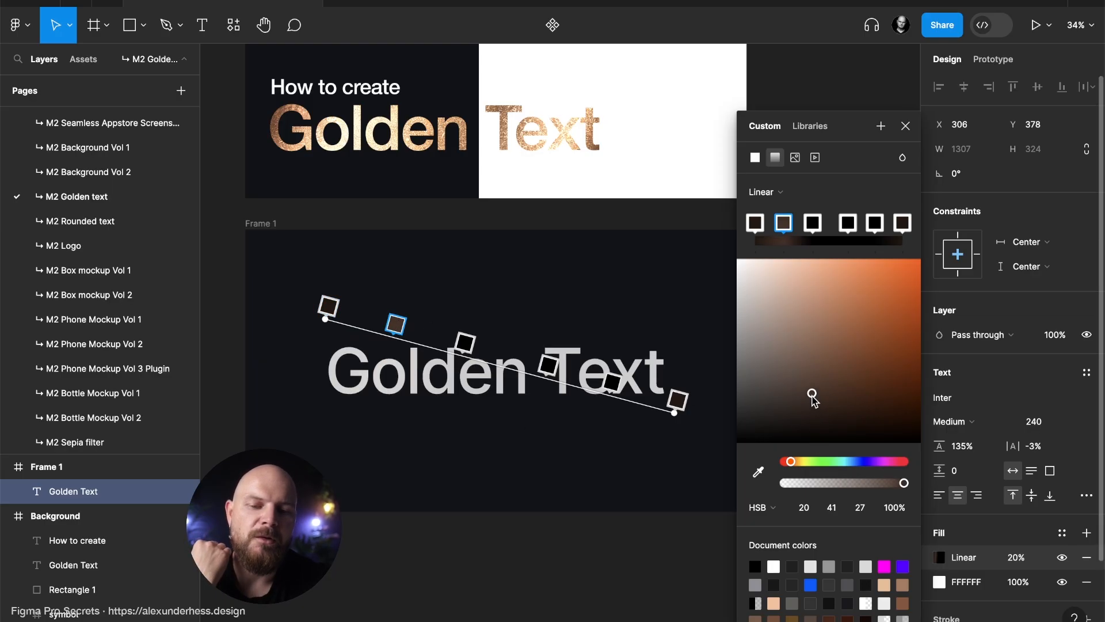
left_click_drag(810, 394, 810, 377)
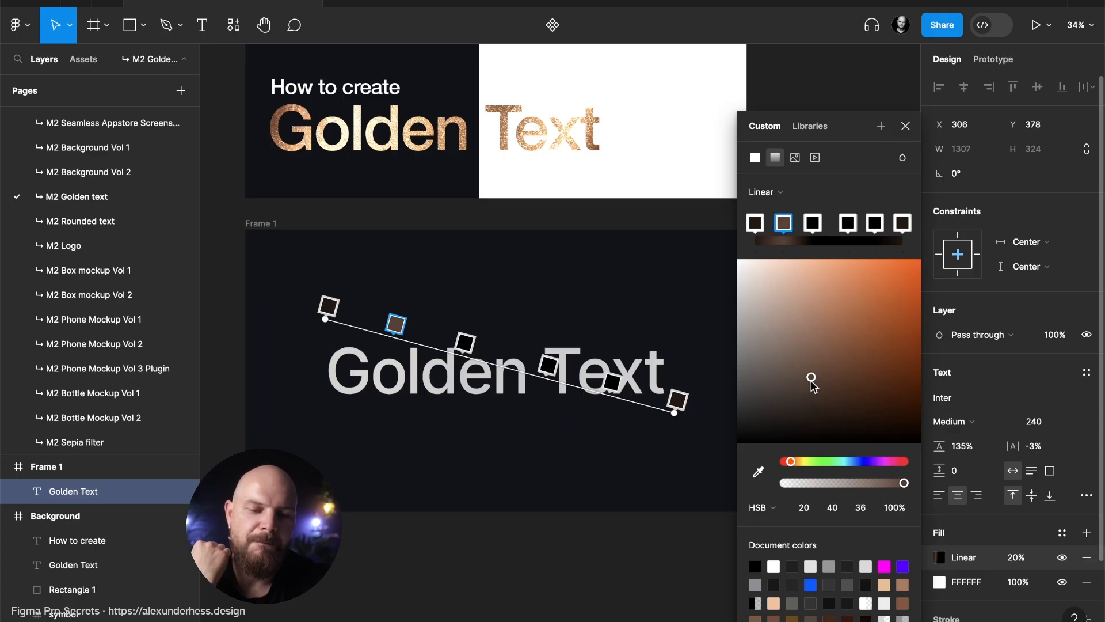
mouse_move(381, 370)
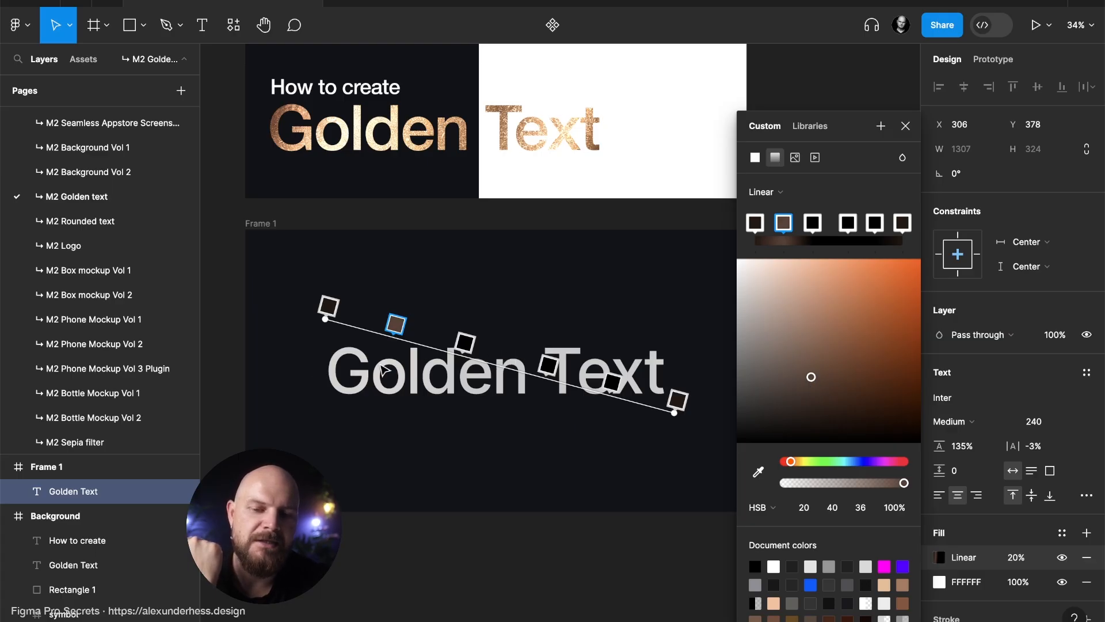
left_click(905, 126)
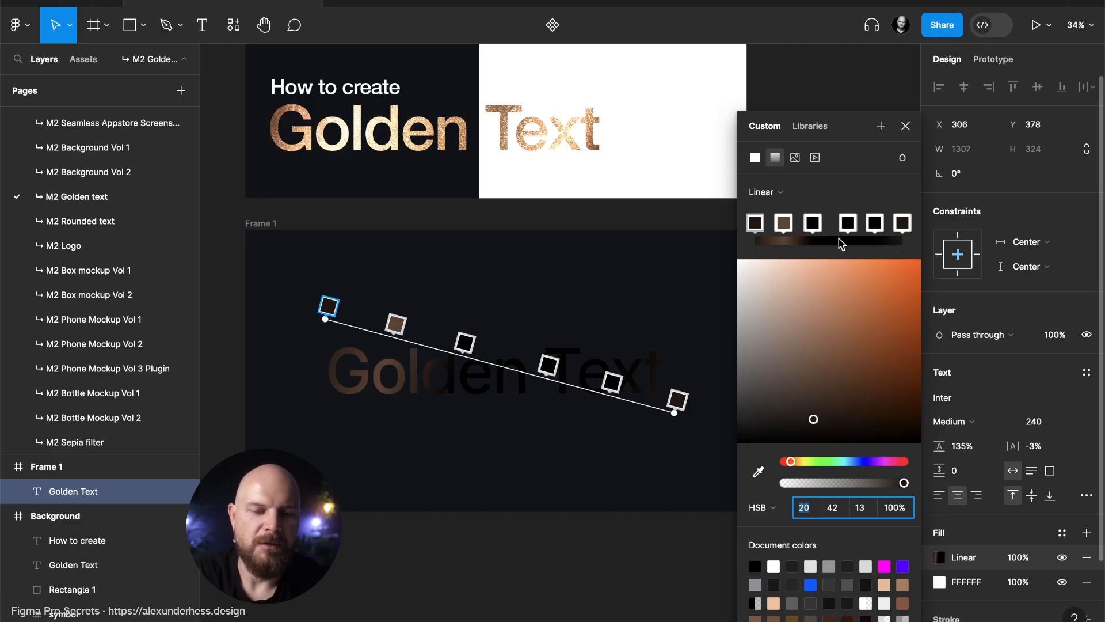
left_click(812, 223)
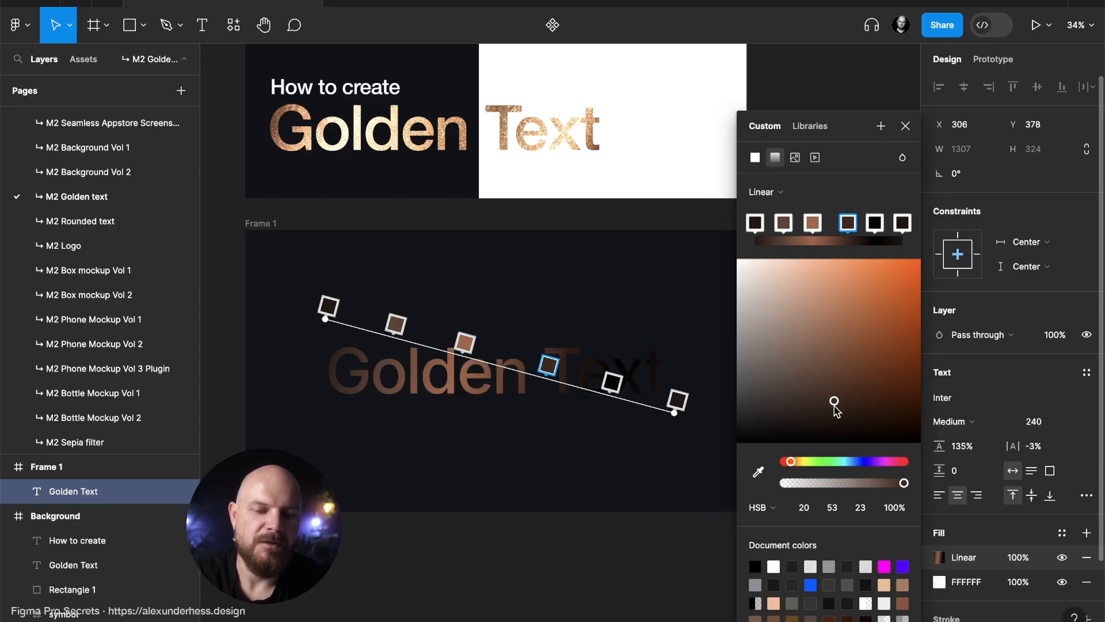
left_click(874, 223)
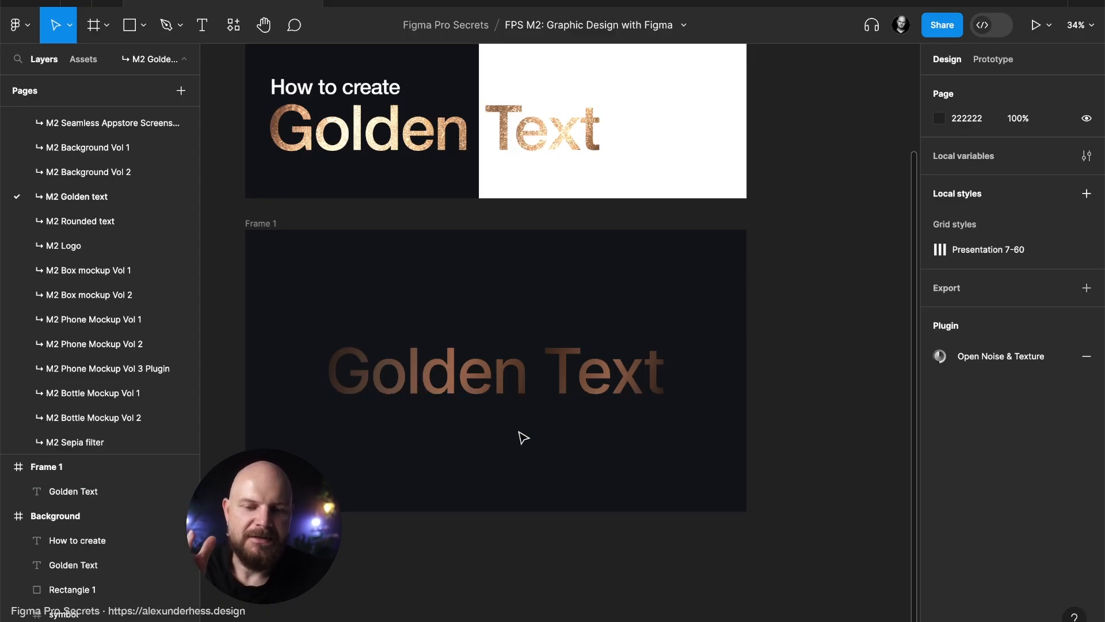
Reselect the Golden Text layer and toggle its white fill's visibility.
left_click(496, 370)
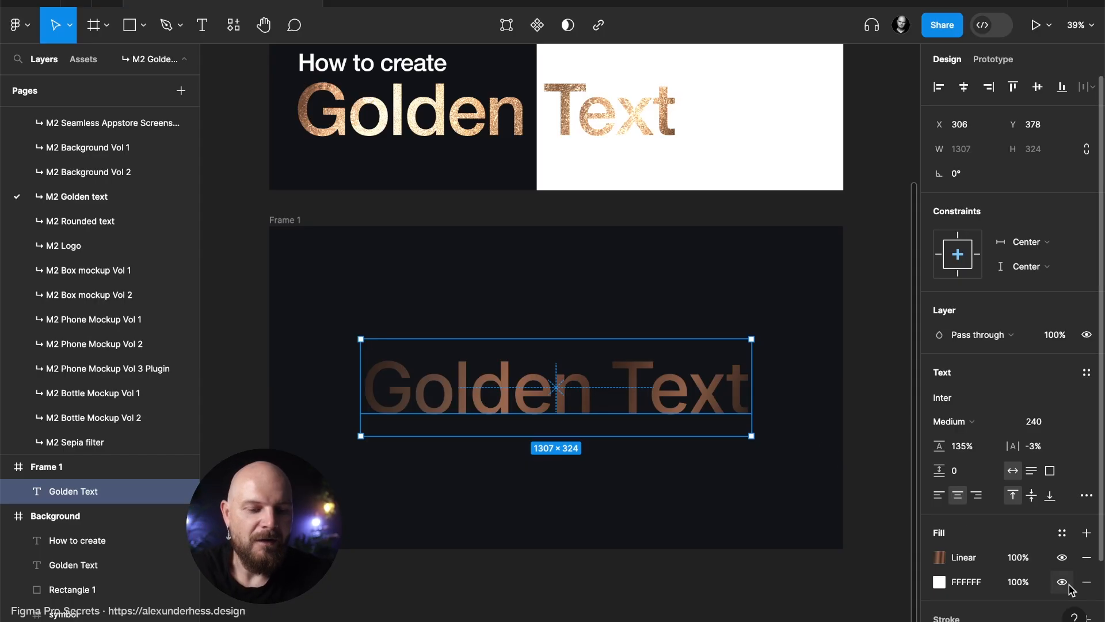
left_click(128, 25)
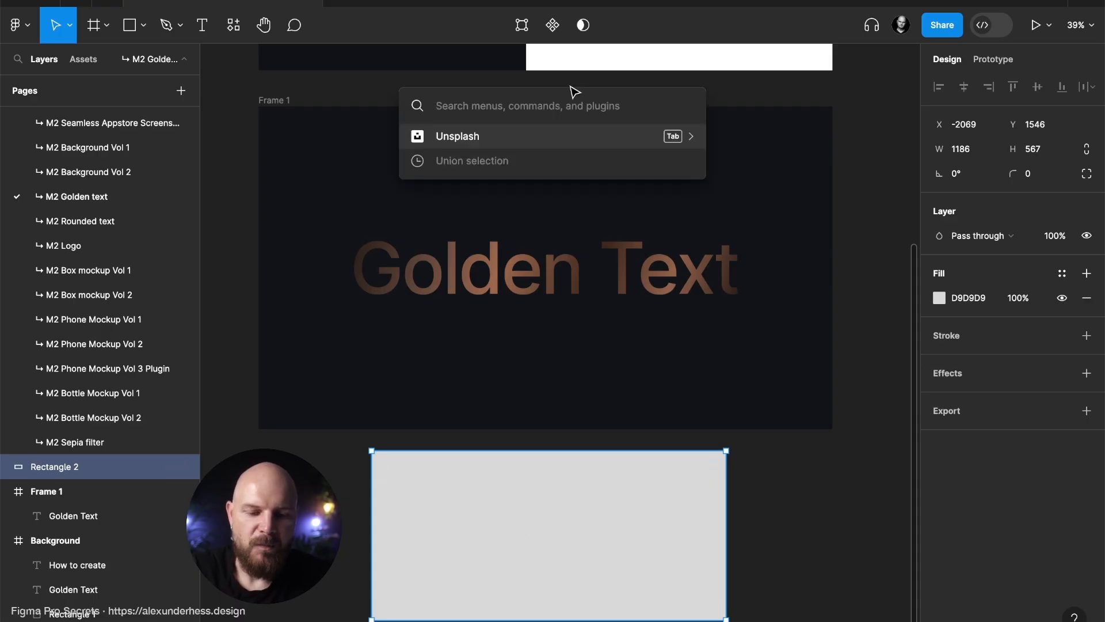
Launch the Unsplash plugin and search for 'texture'.
left_click(456, 136)
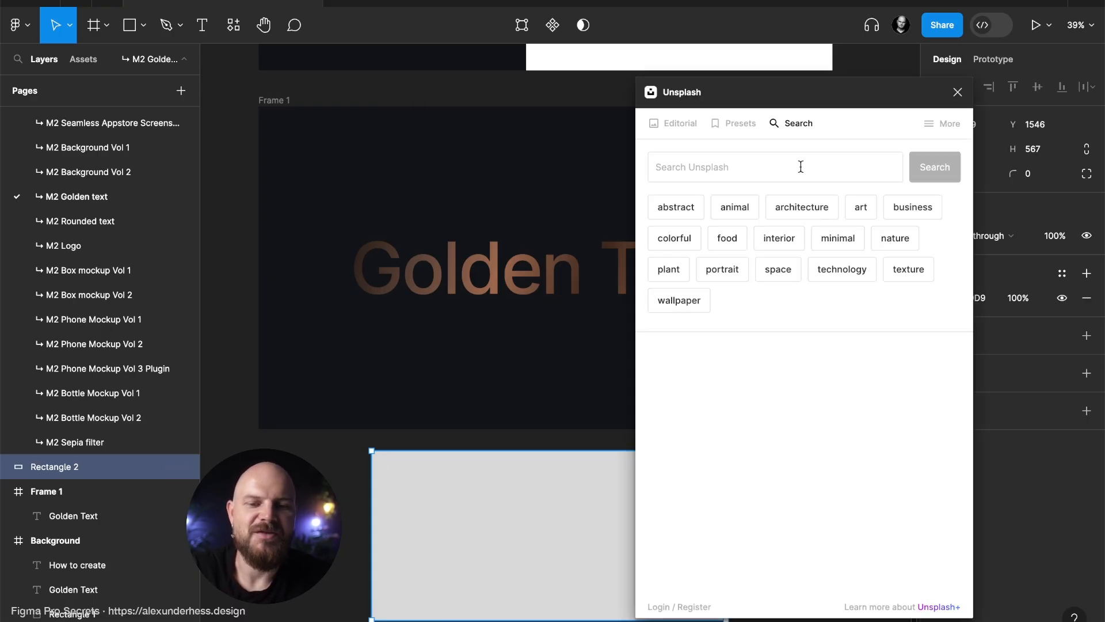
left_click(774, 167)
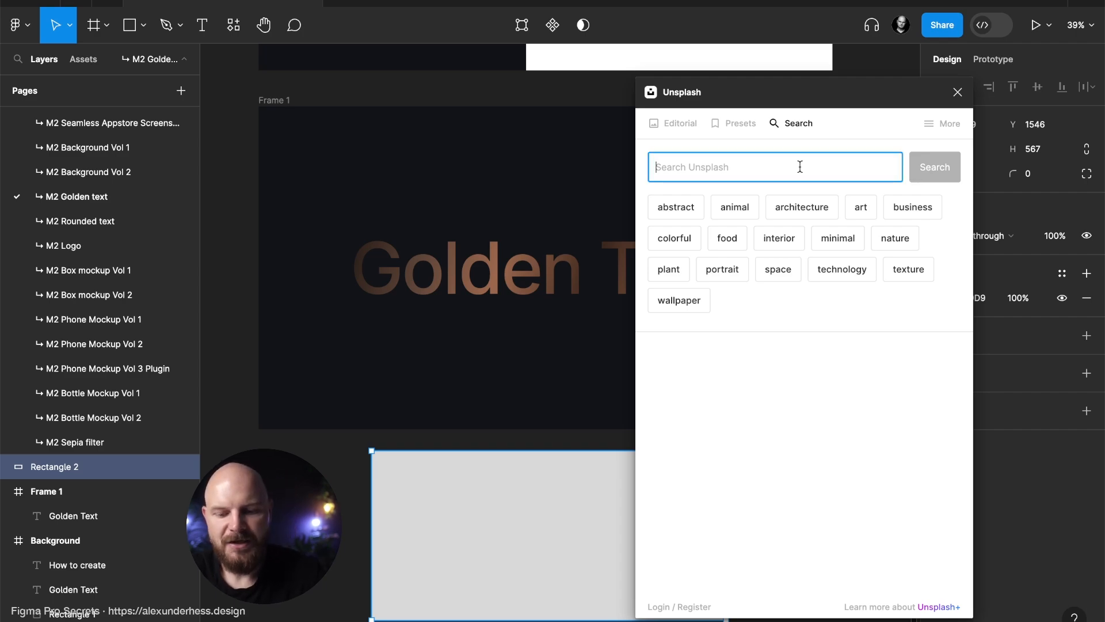
type("texture")
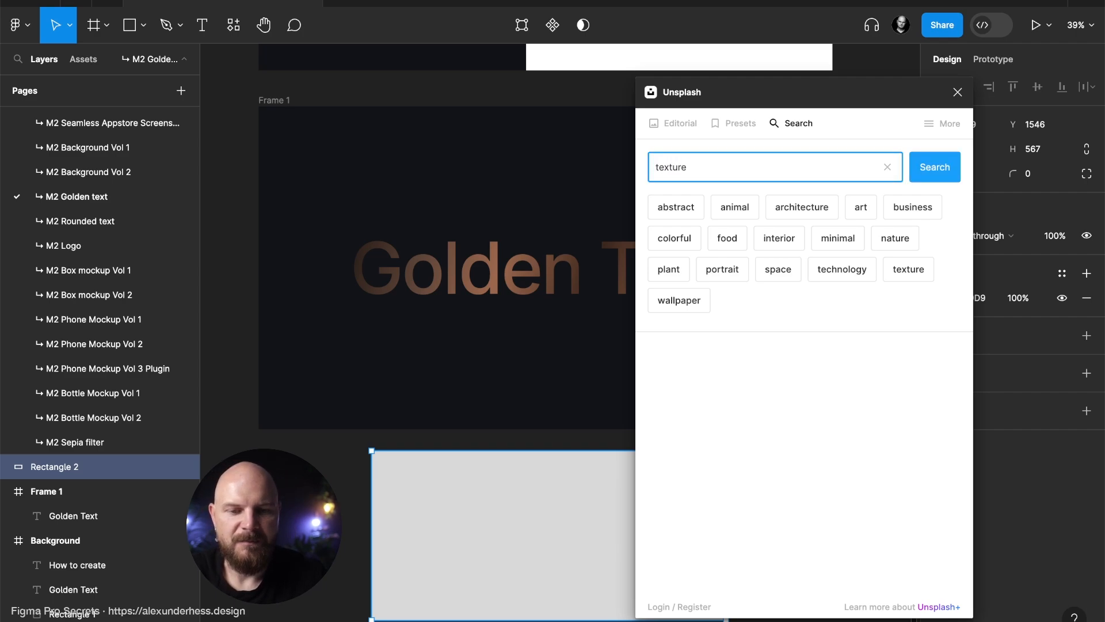
left_click(934, 167)
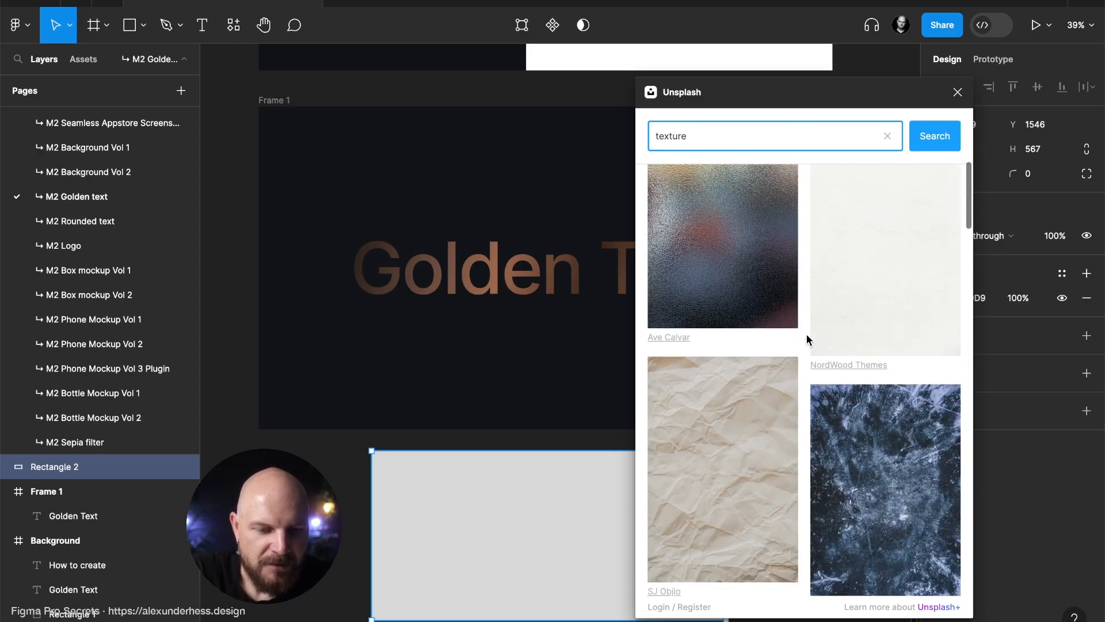
Fill the rectangle with the grey stone texture photo and close the plugin.
scroll("down", 3)
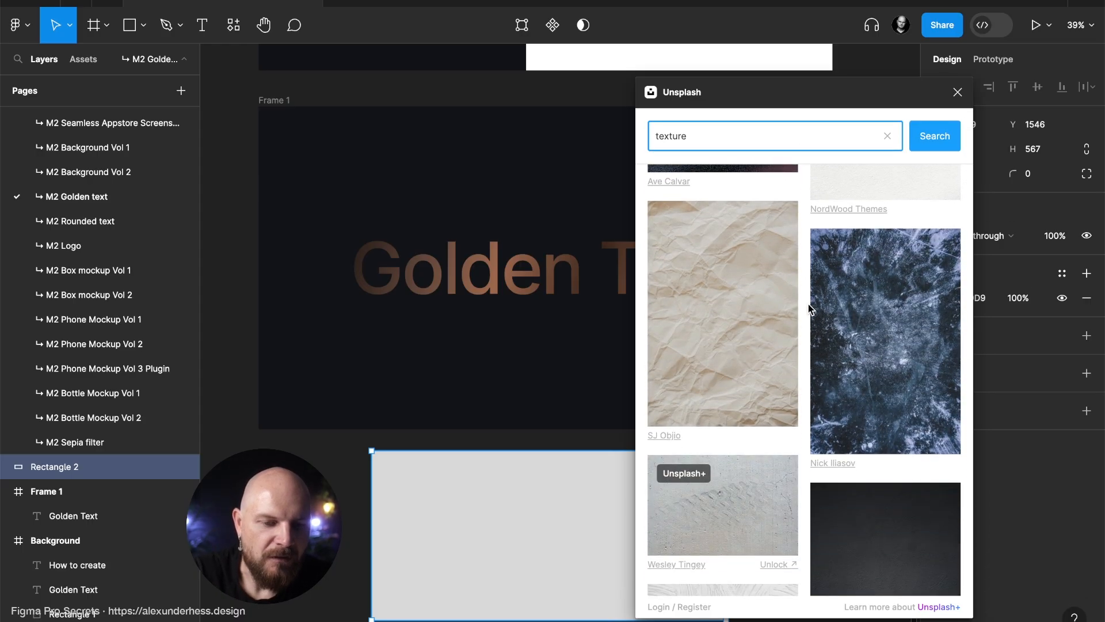
scroll("down", 3)
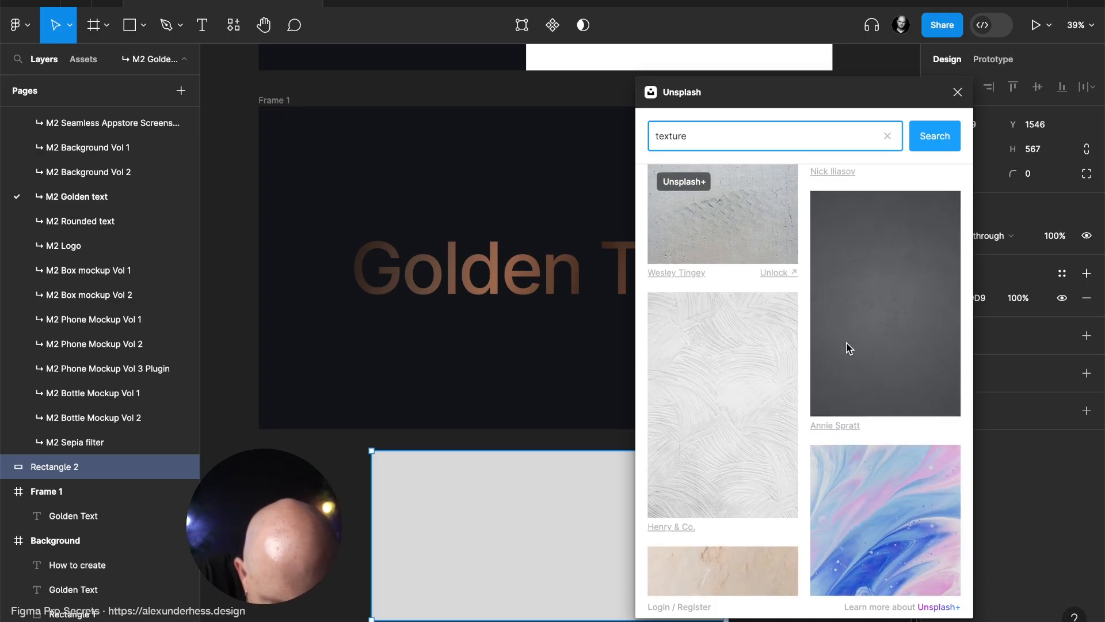
scroll("down", 3)
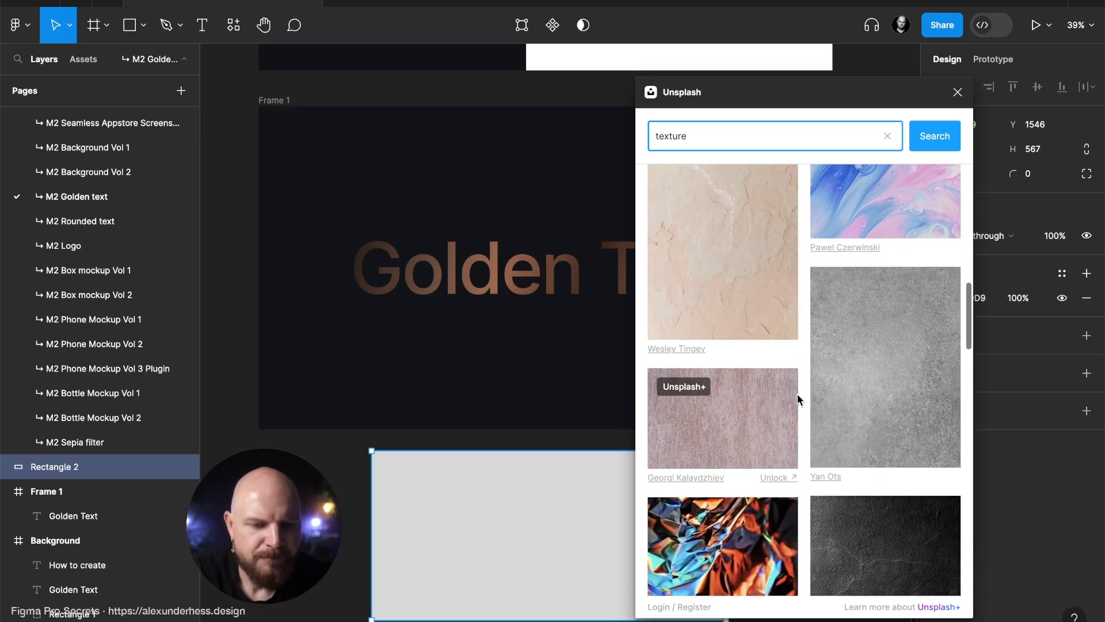
scroll("down", 3)
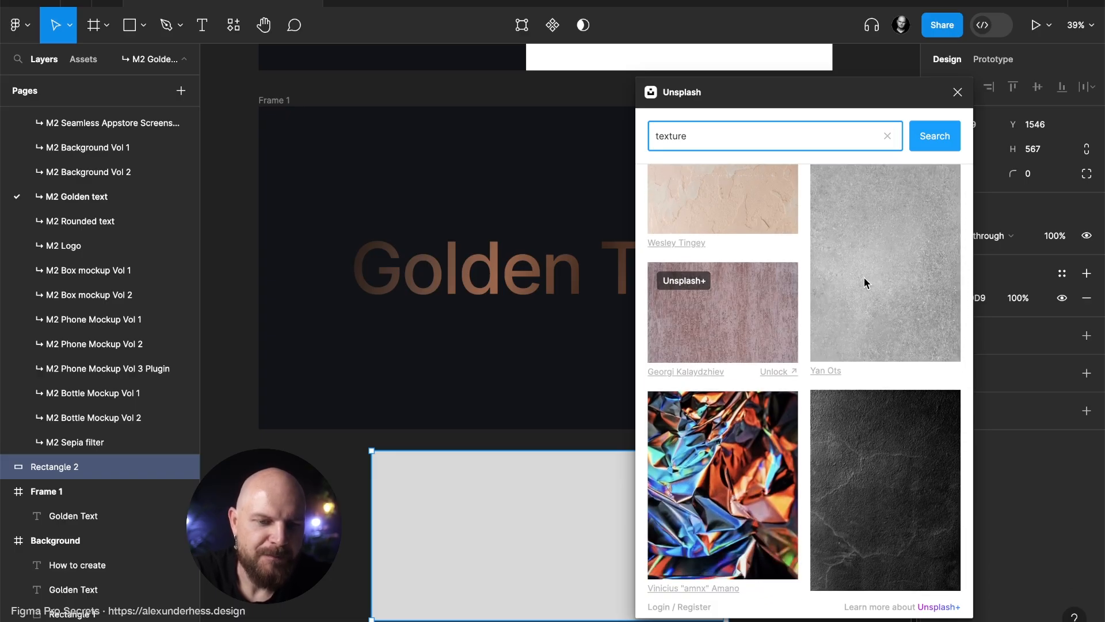
left_click(885, 261)
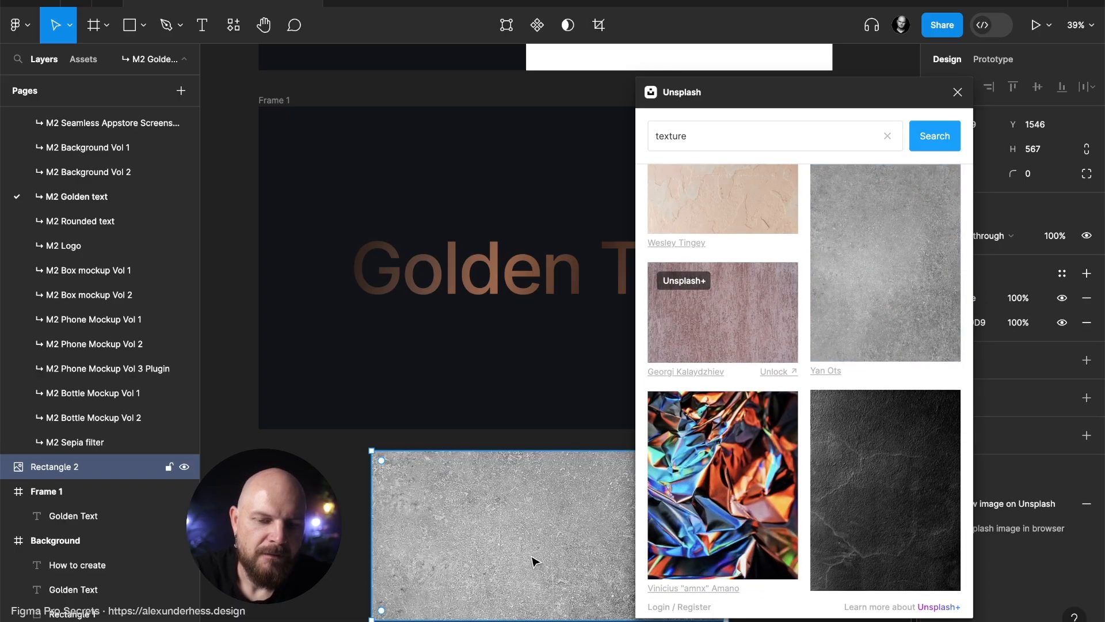
left_click(957, 92)
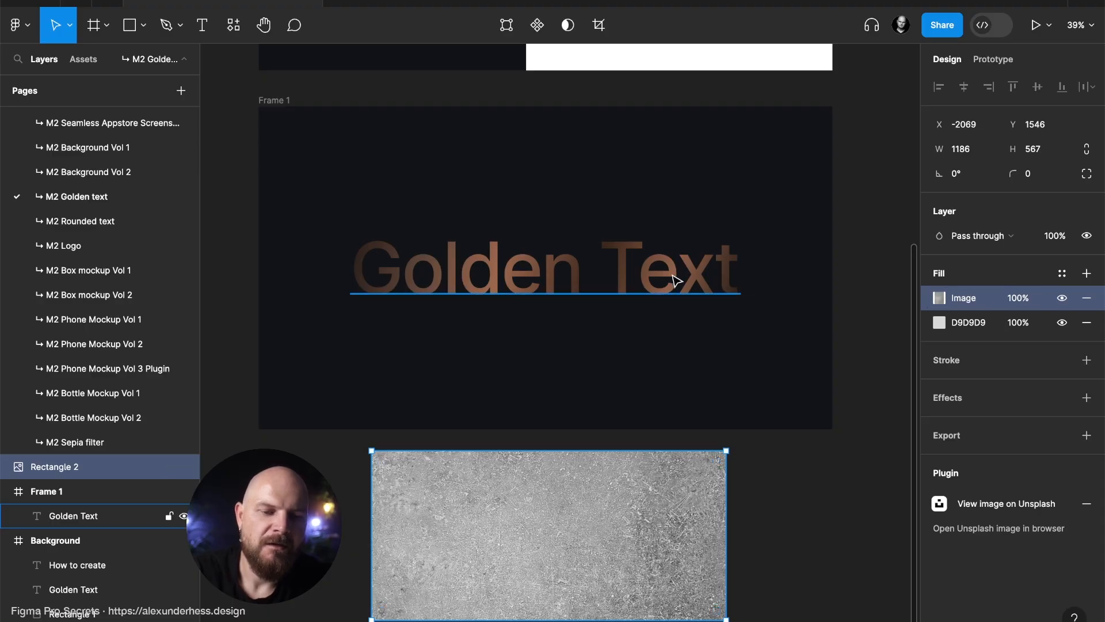
Add the grey stone texture as an image fill on Golden Text and open its settings.
left_click(73, 516)
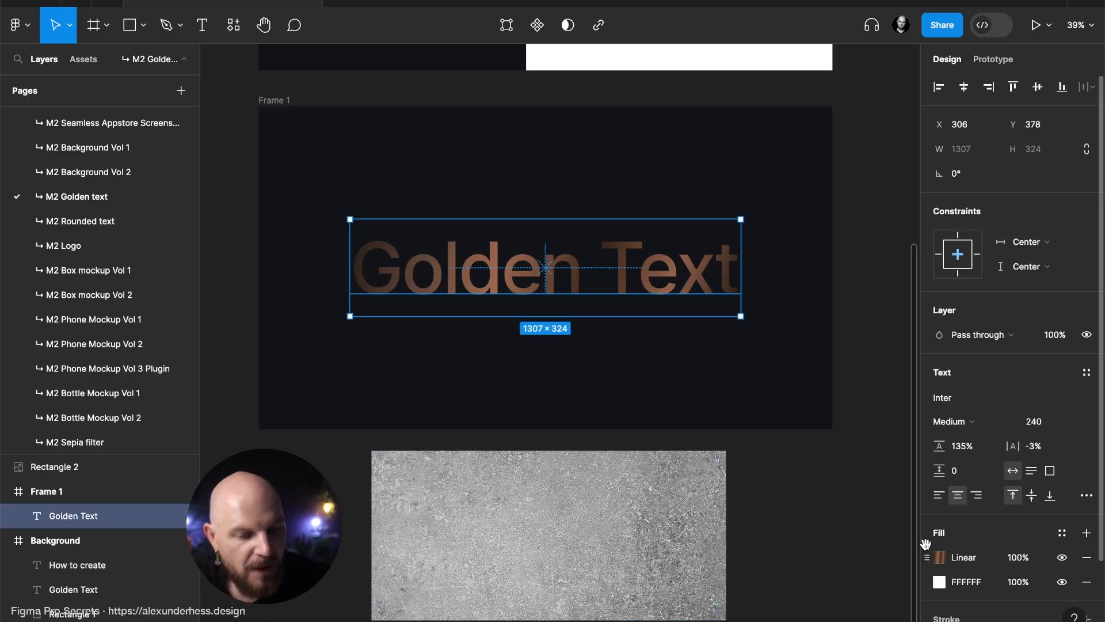
left_click(1086, 533)
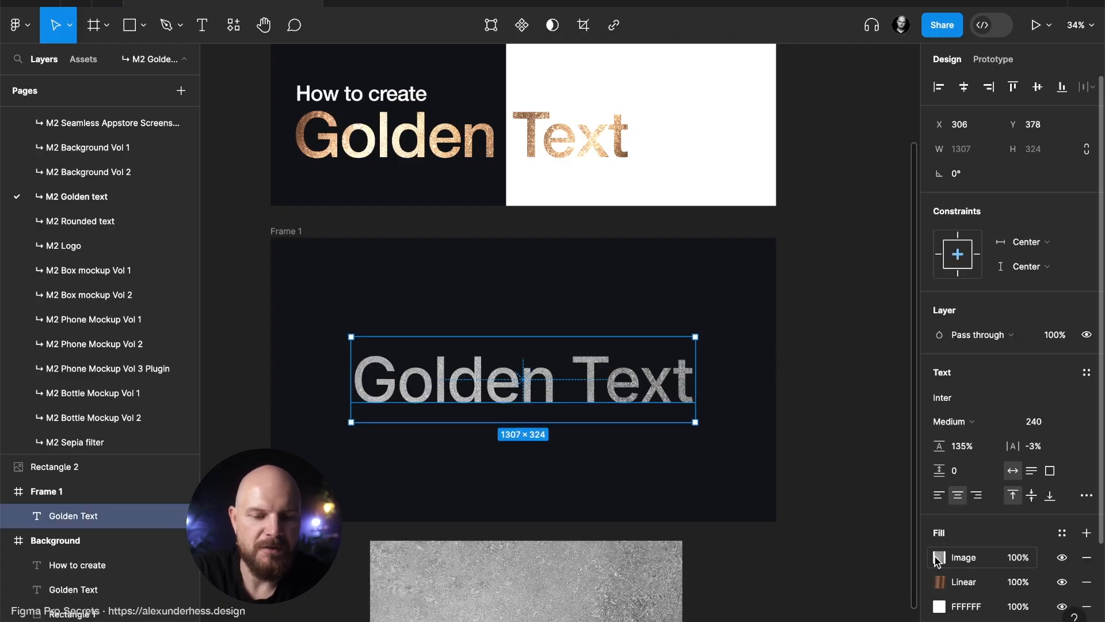
left_click(939, 556)
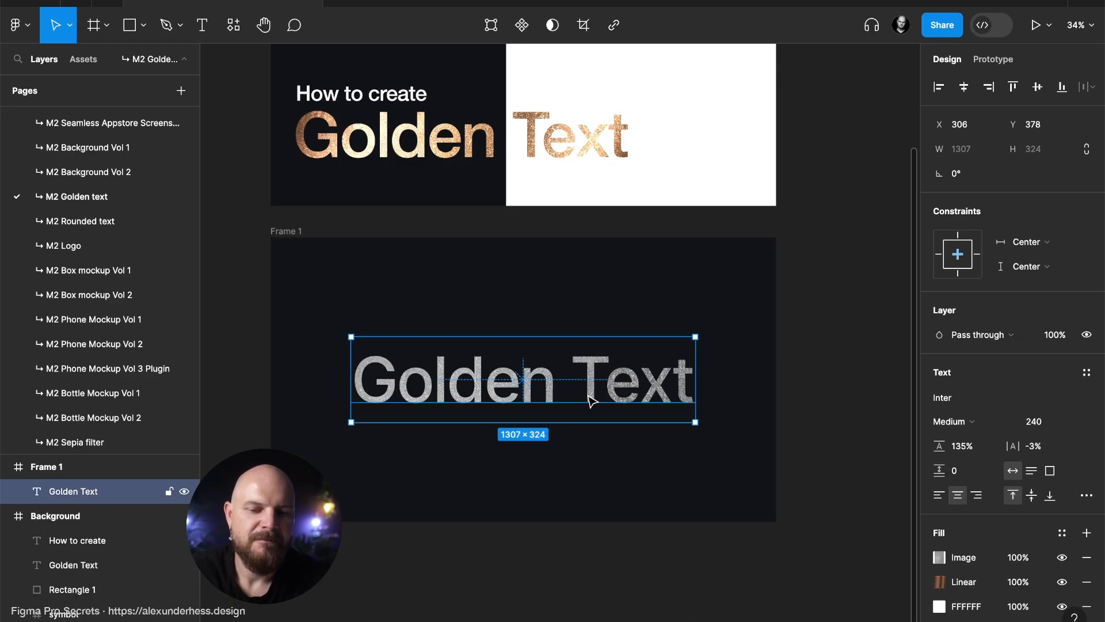
left_click(939, 556)
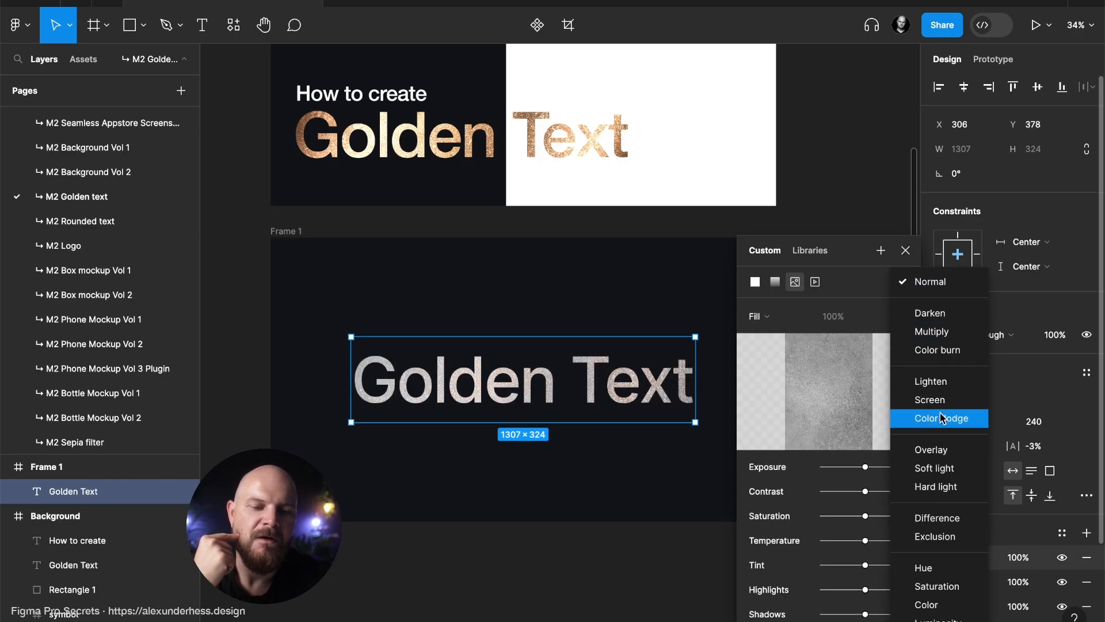
Set the texture image fill's blend mode to Color dodge.
left_click(938, 418)
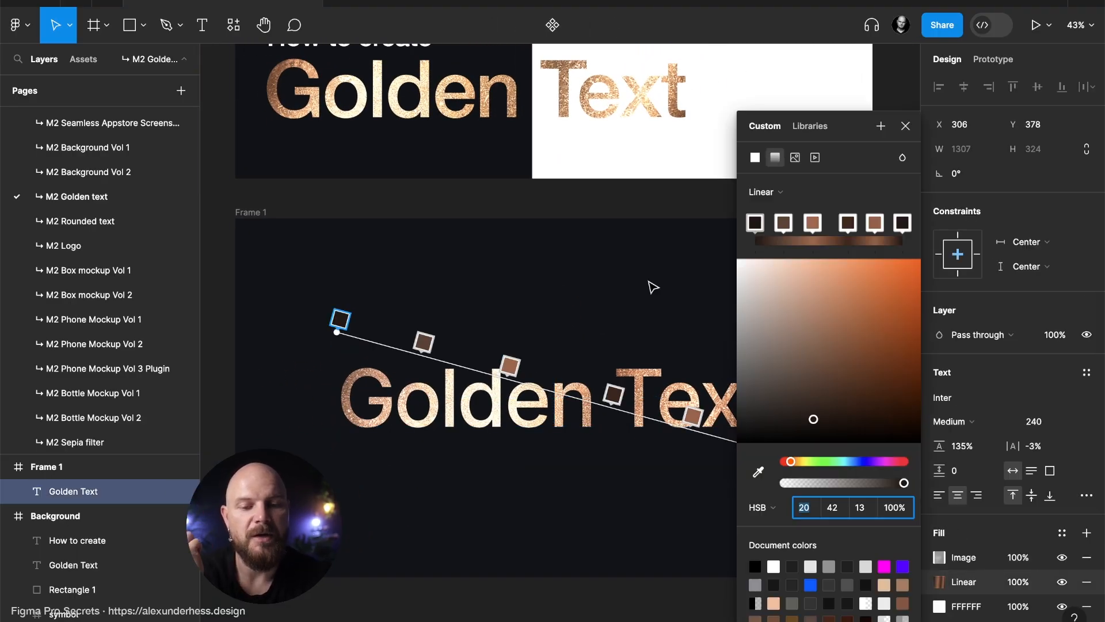
Retune the third gradient stop to a medium copper tone, then adjust the second stop's brightness.
scroll("down", 3)
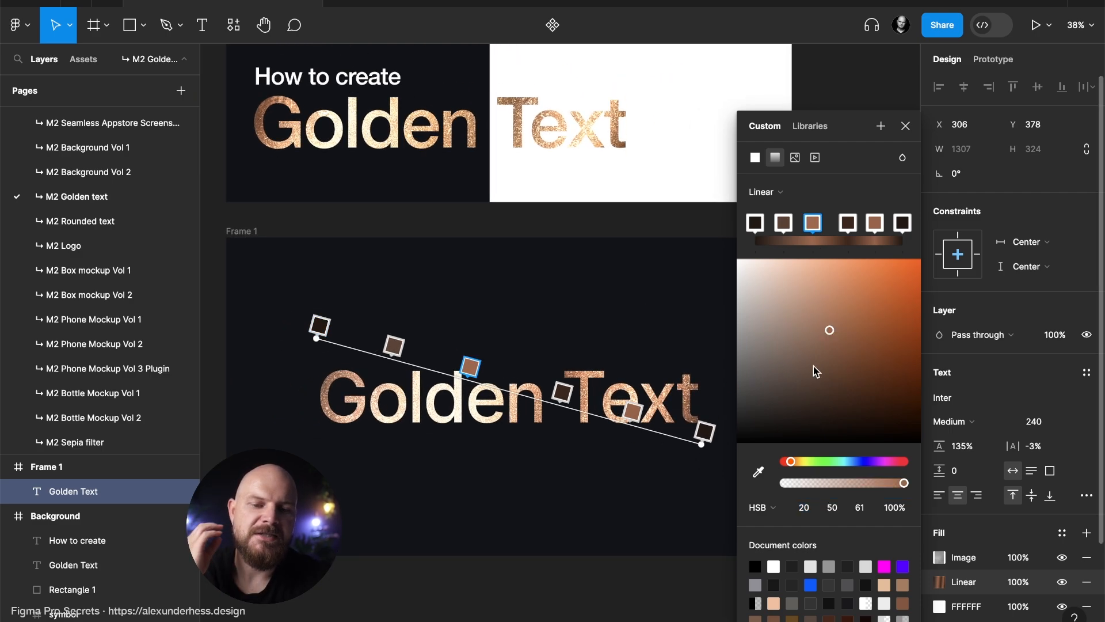
left_click_drag(828, 329, 828, 393)
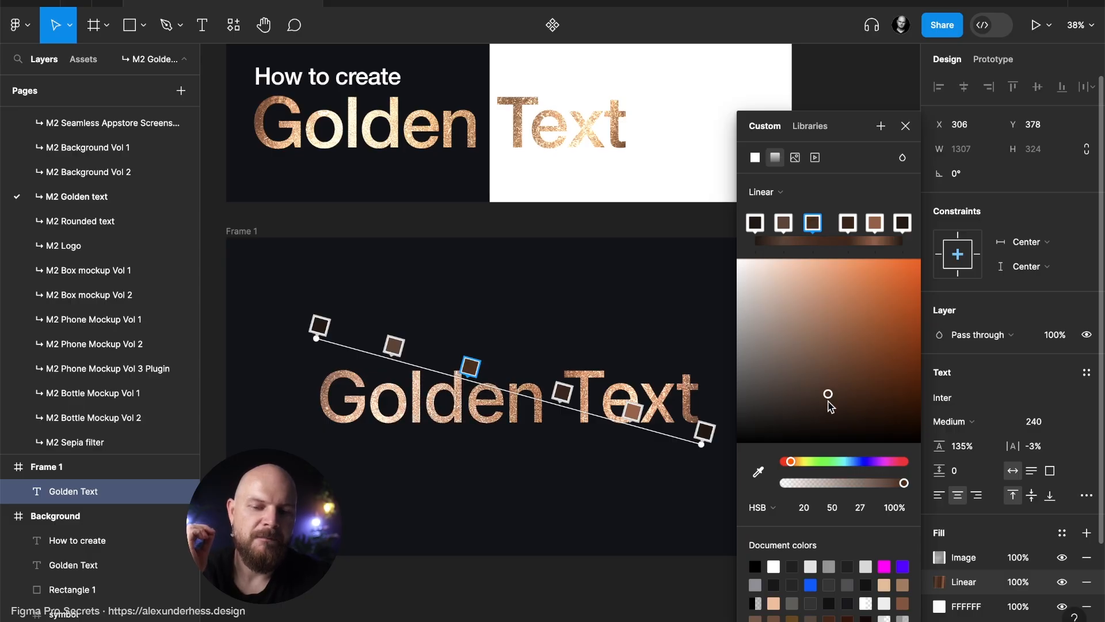
left_click_drag(828, 393, 829, 358)
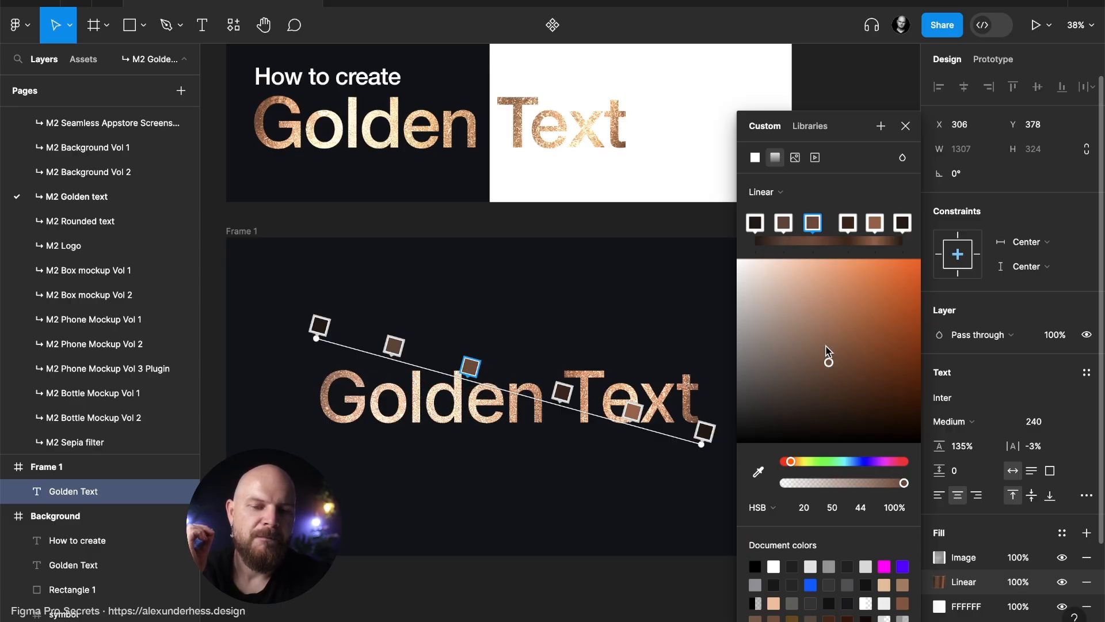
left_click_drag(828, 358, 827, 399)
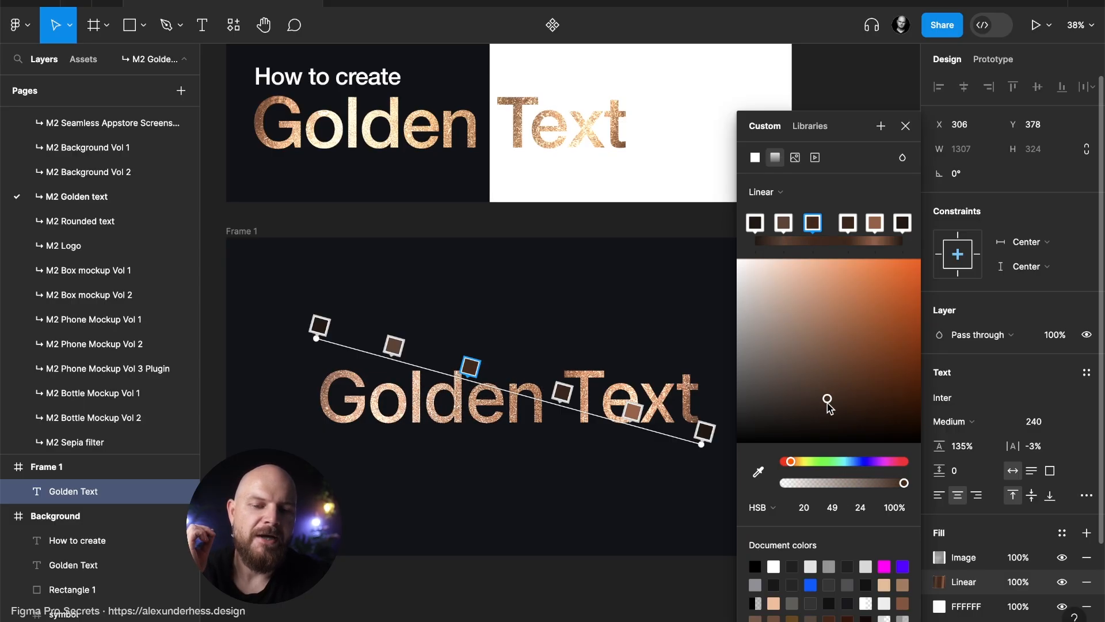
left_click_drag(828, 407, 832, 375)
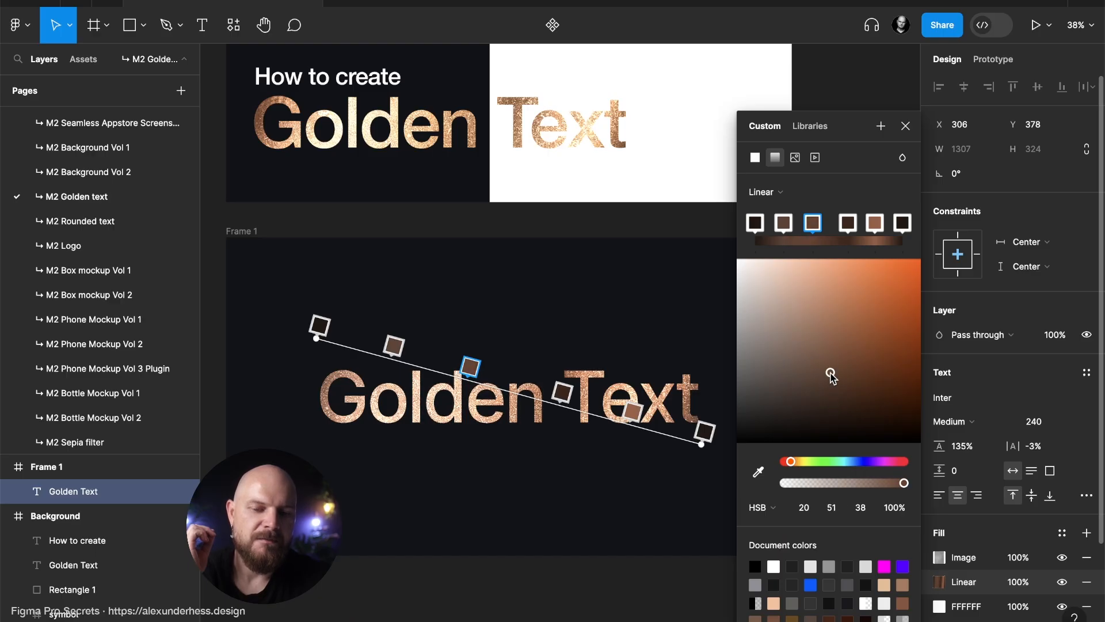
left_click(782, 223)
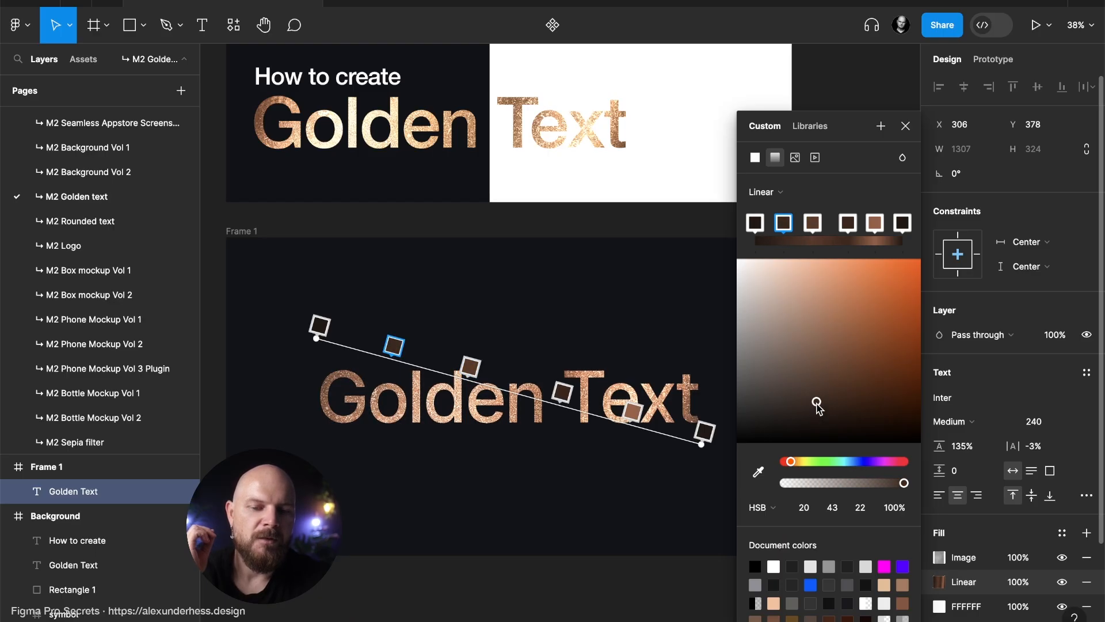
left_click_drag(817, 407, 817, 348)
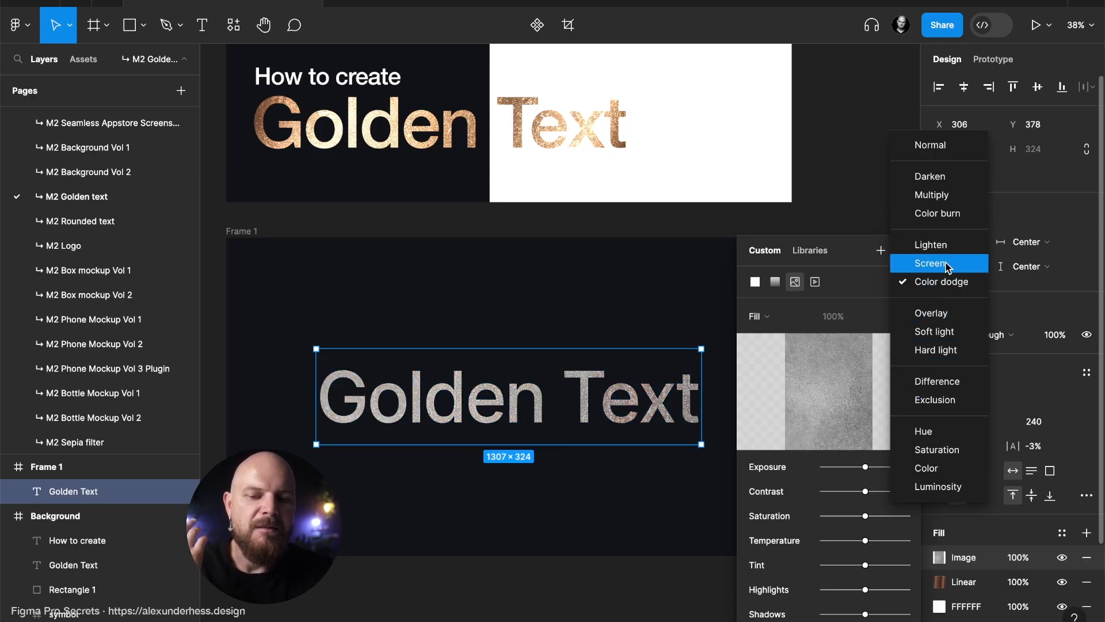
Keep the texture fill on Color dodge and close the fill settings panel.
left_click(931, 263)
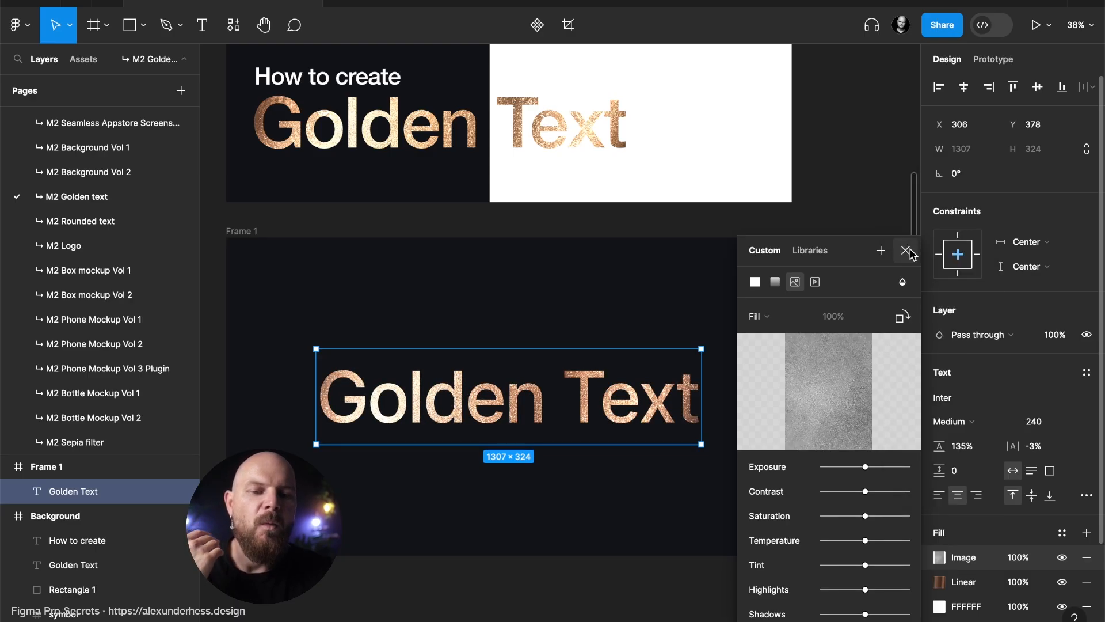
left_click(910, 252)
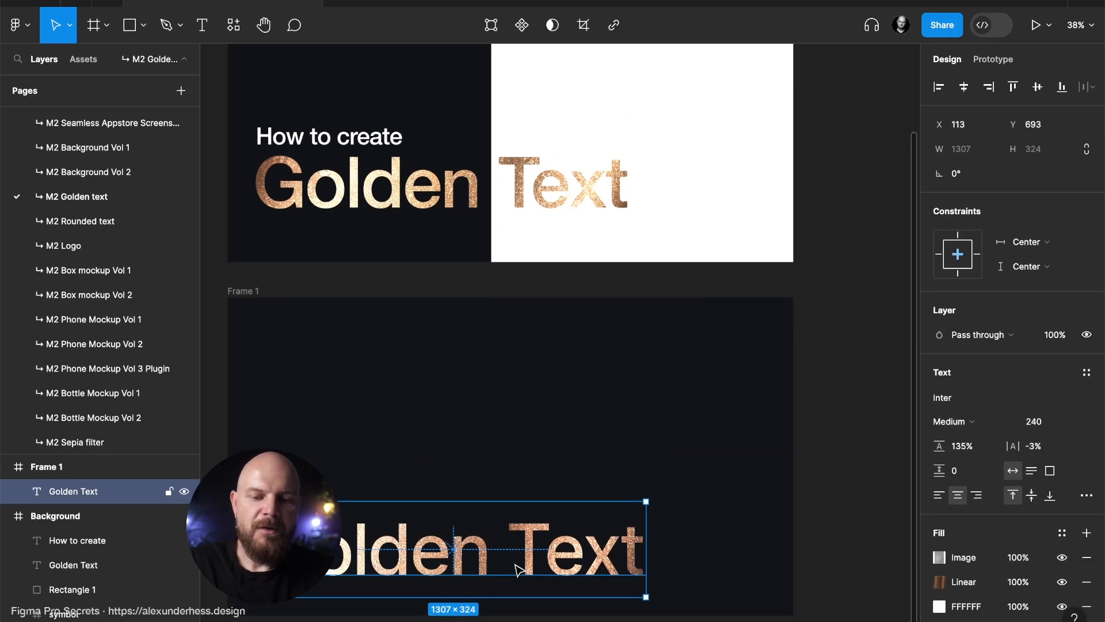
Draw a new white frame below Frame 1 for the Golden Text copy.
left_click(129, 24)
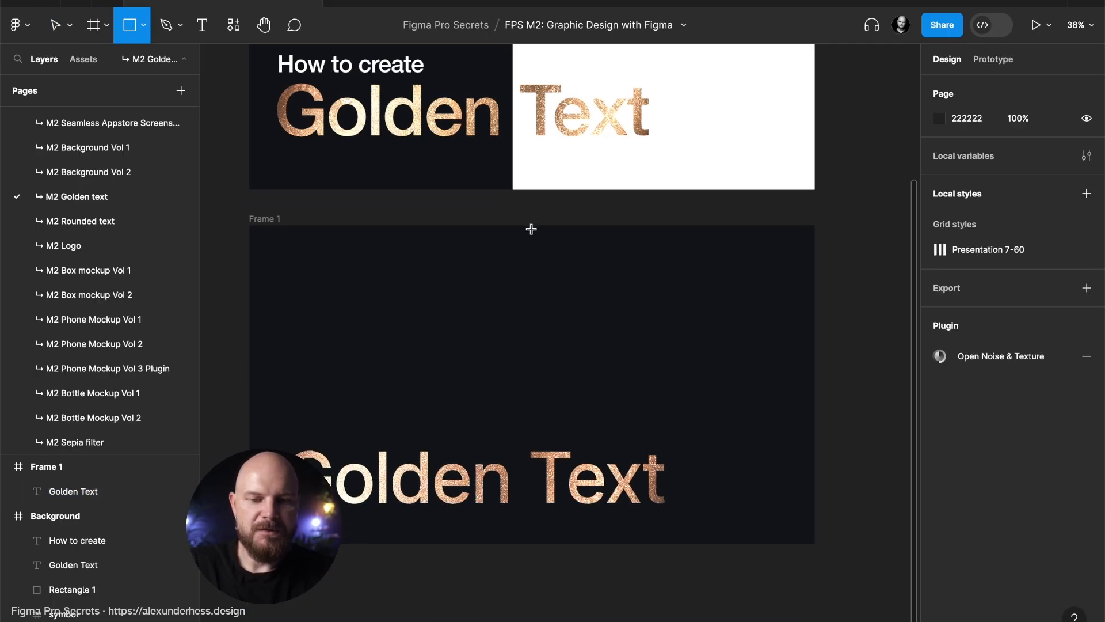
left_click_drag(534, 226, 789, 534)
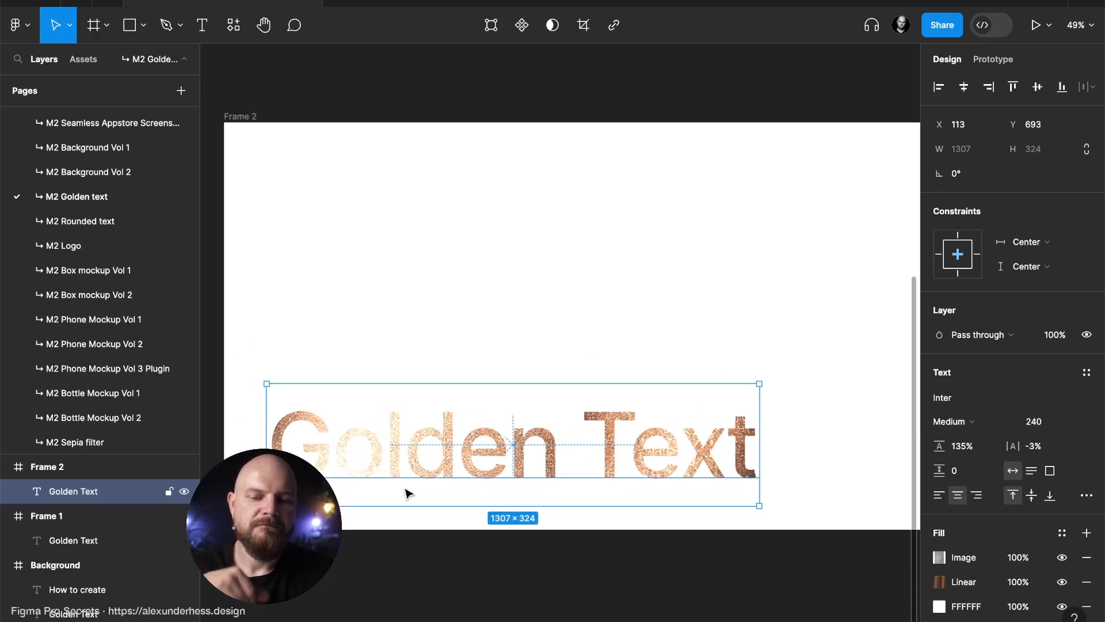
mouse_move(649, 506)
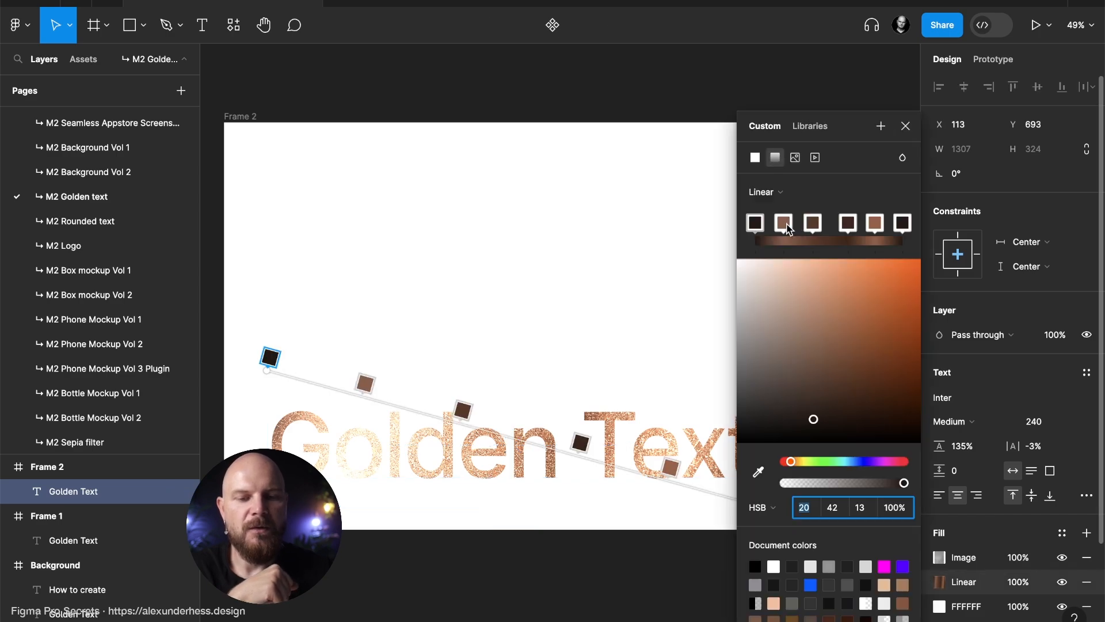
Lower the second gradient stop's brightness on the copy, then select the third stop.
left_click(783, 223)
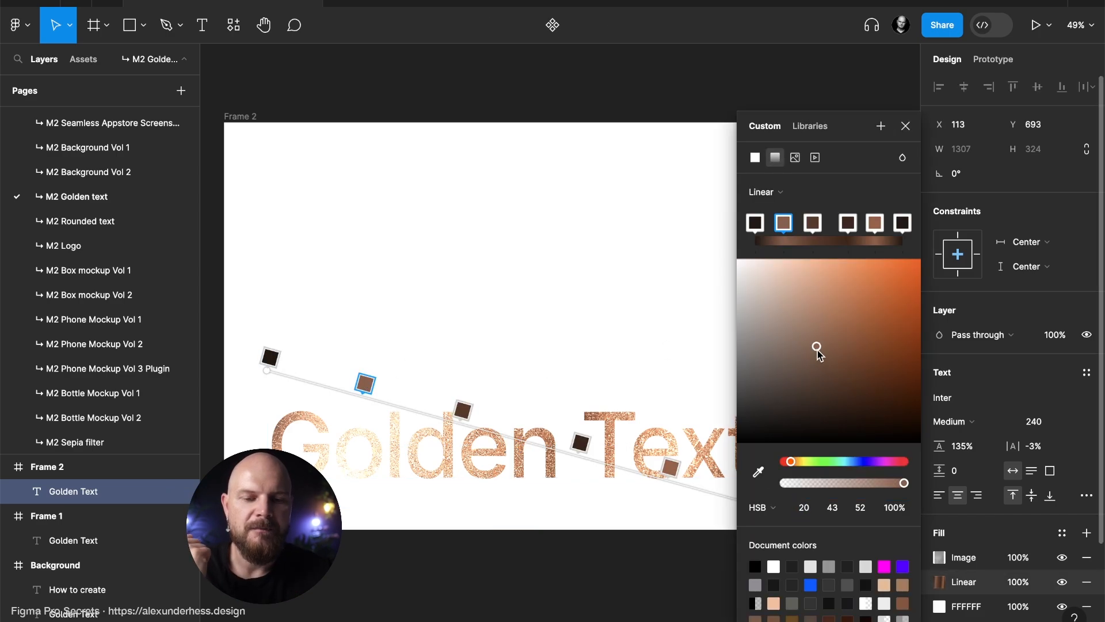
left_click_drag(816, 346, 820, 382)
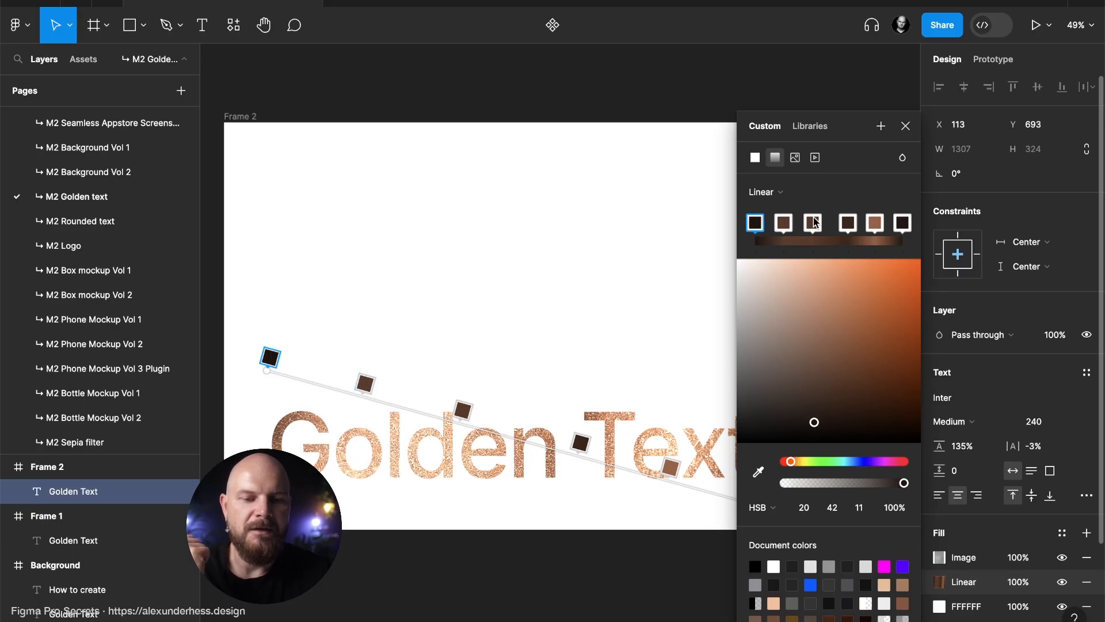
left_click(812, 222)
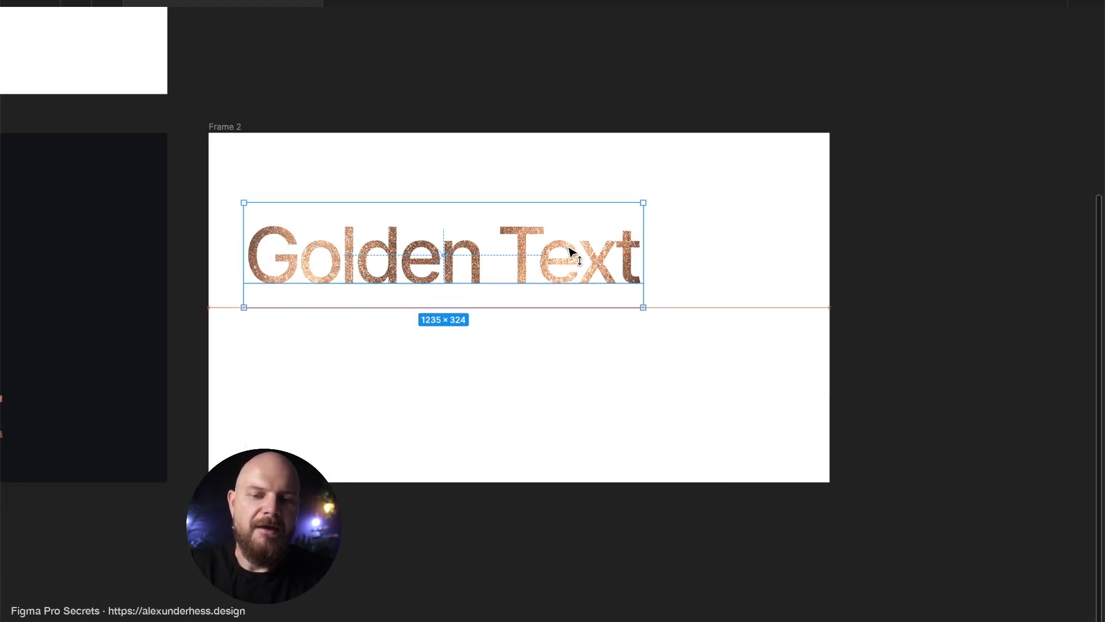
Drag the Golden Text copy up near the top of Frame 2.
left_click_drag(571, 255, 634, 243)
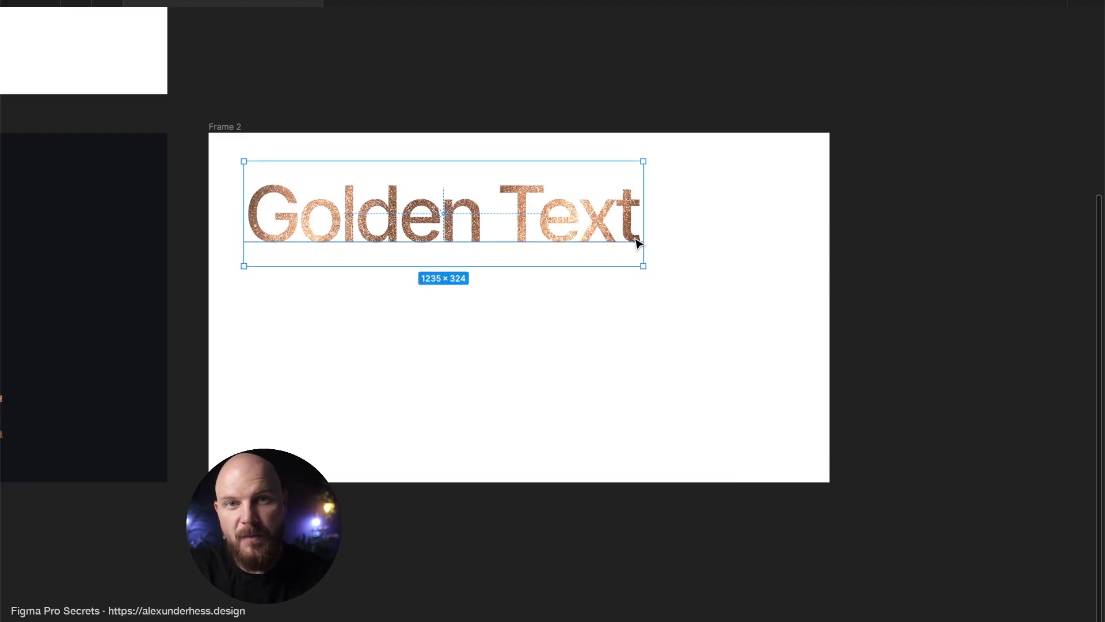
mouse_move(659, 270)
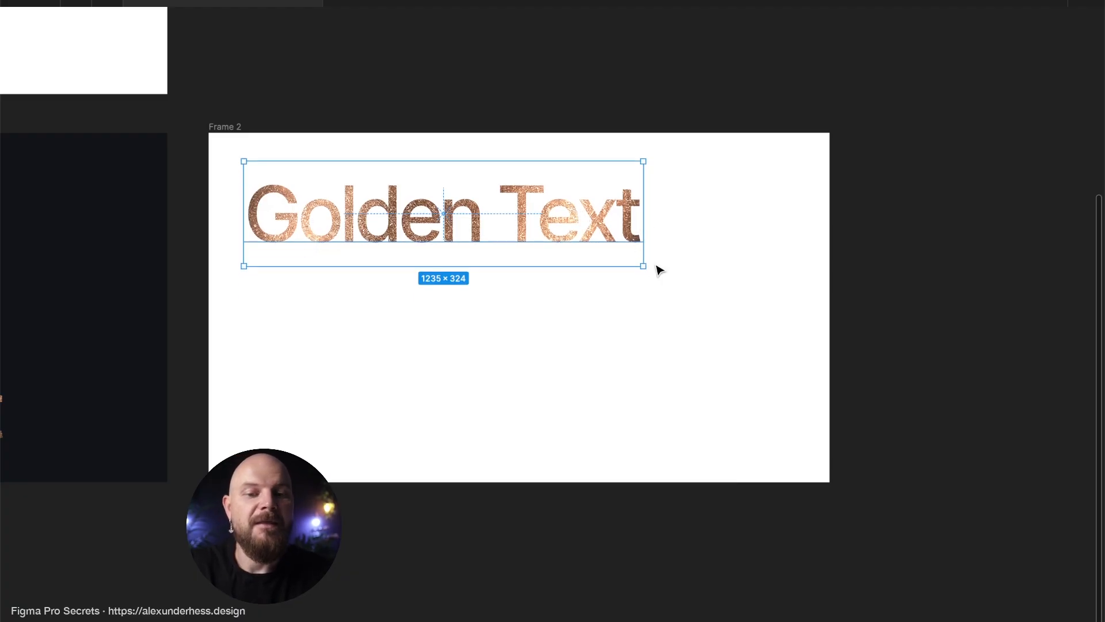
mouse_move(694, 294)
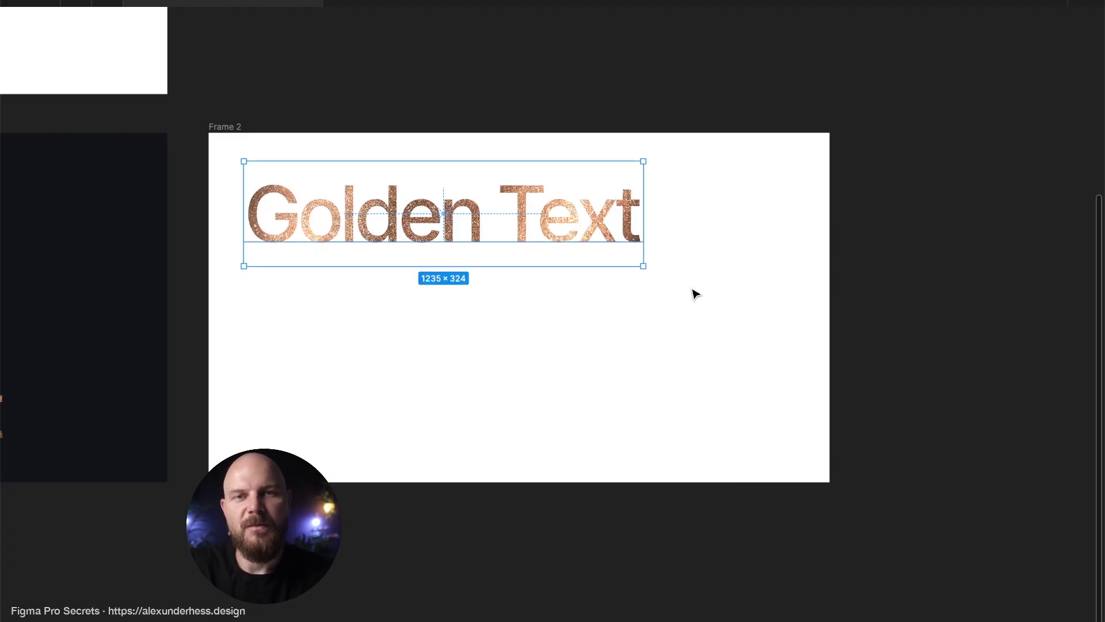